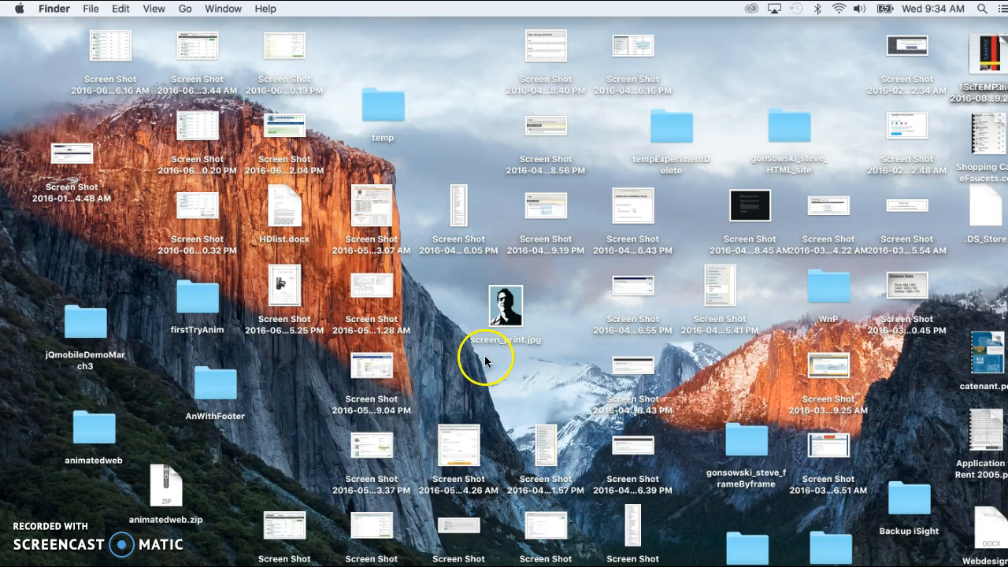
mouse_move(449, 374)
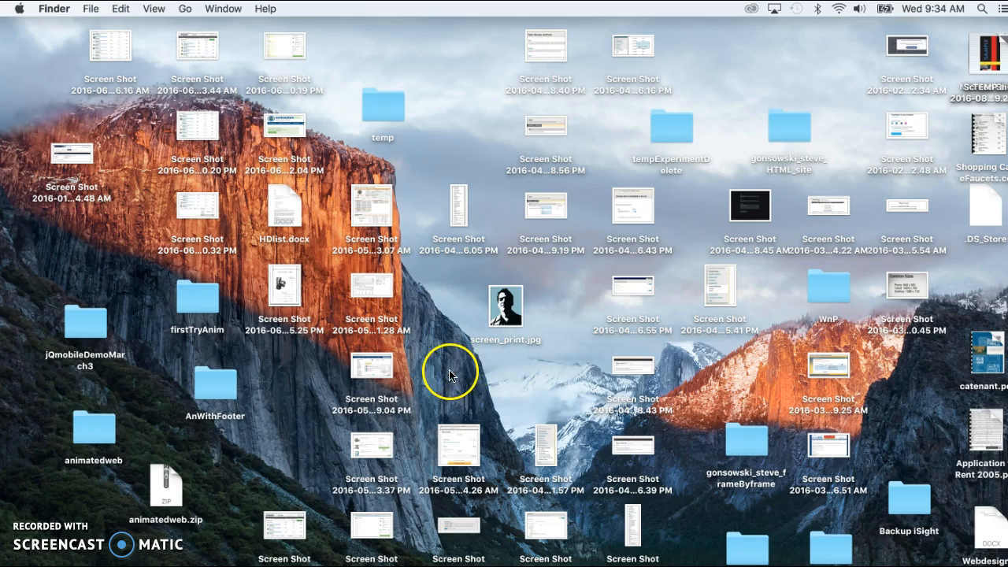
mouse_move(455, 376)
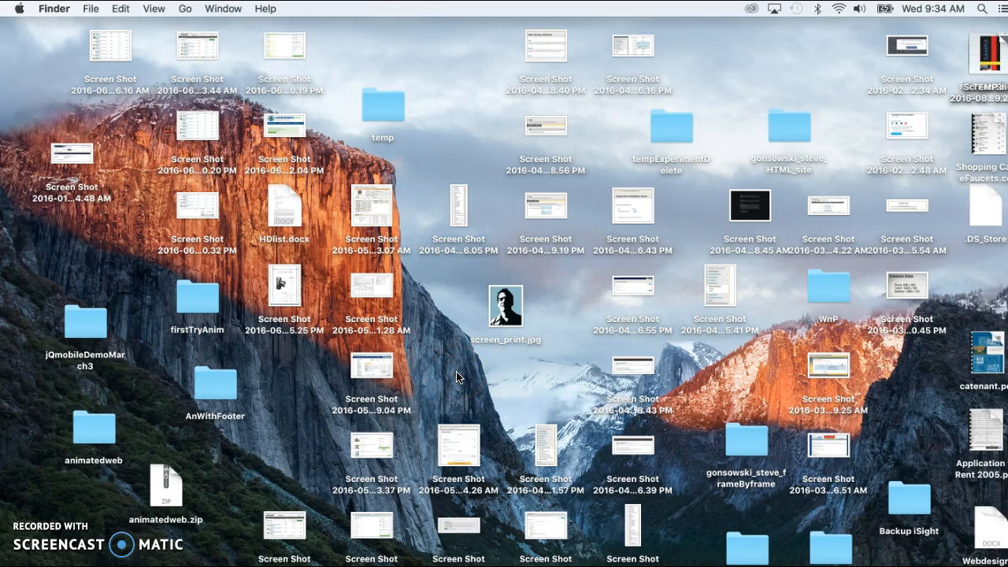
- Create a new empty folder on the Finder desktop from the desktop's right-click menu
left_click(457, 378)
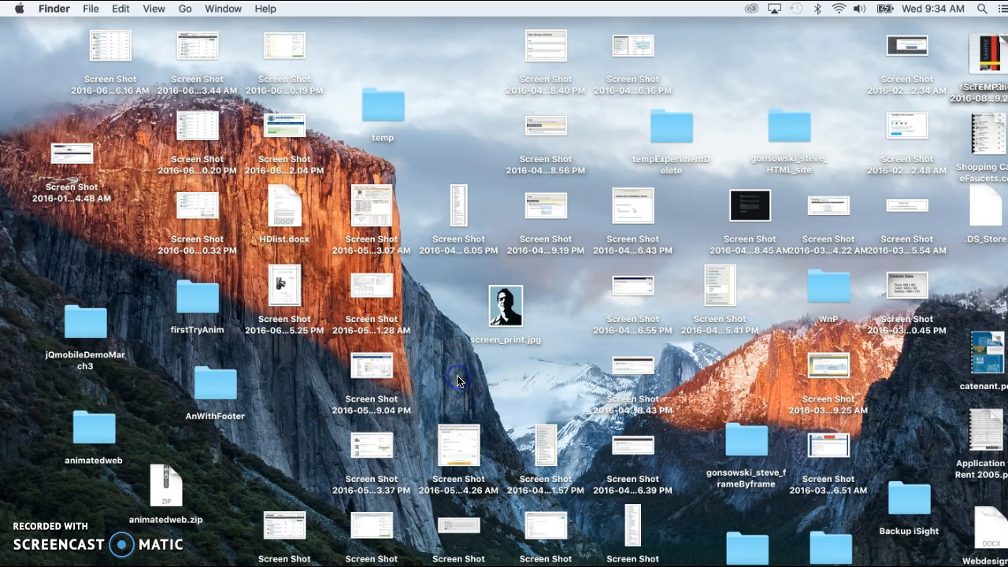
right_click(457, 378)
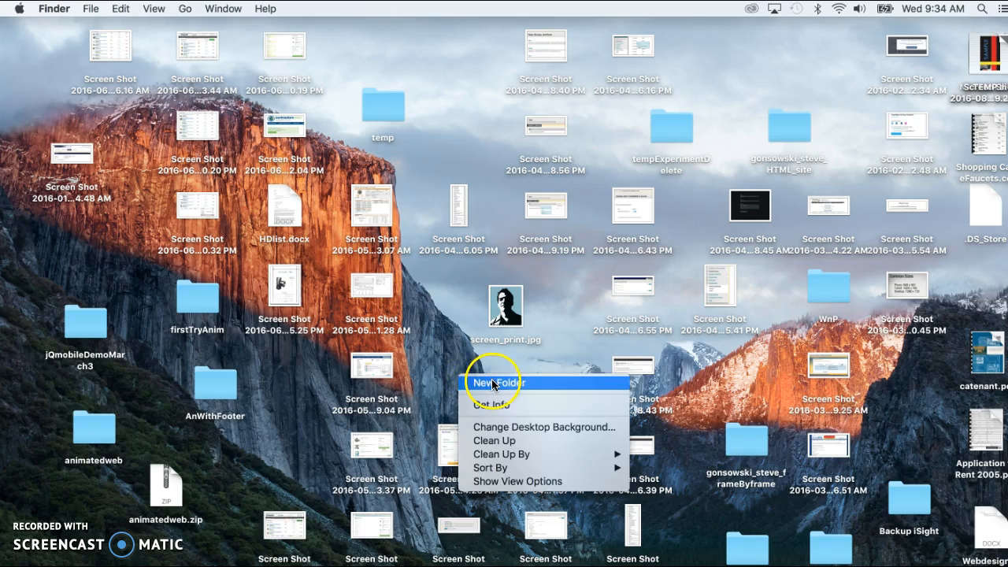
left_click(498, 382)
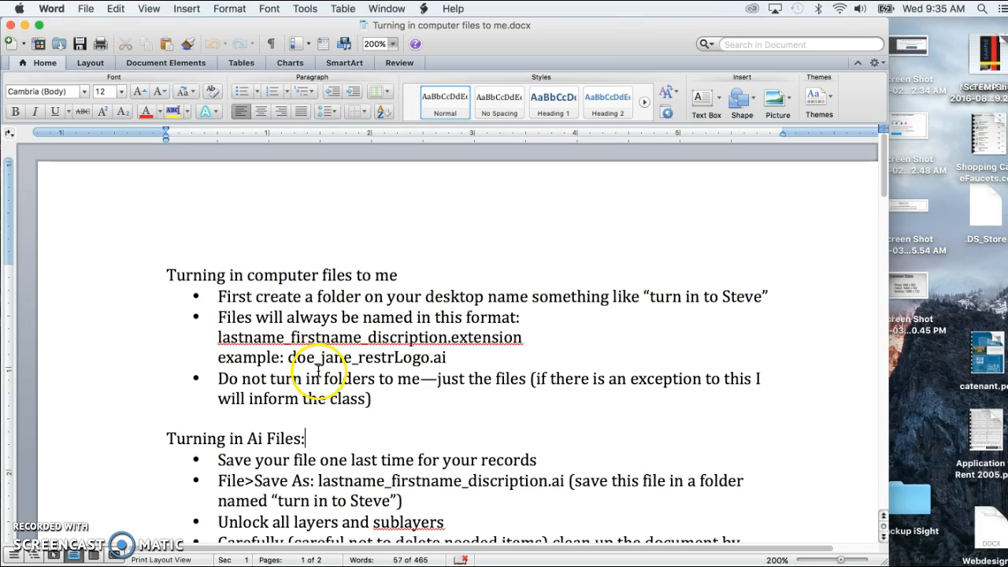
mouse_move(353, 370)
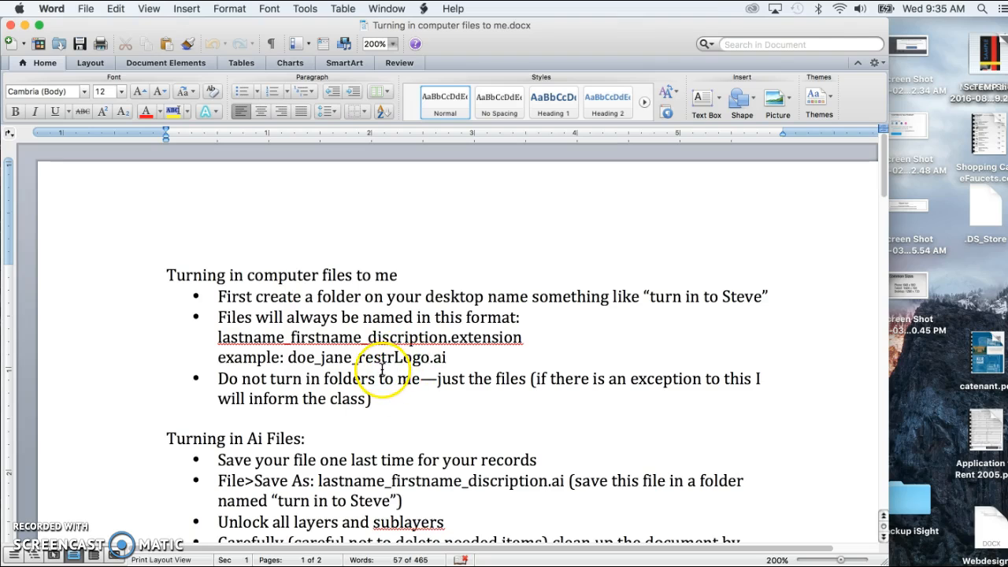
left_click(305, 437)
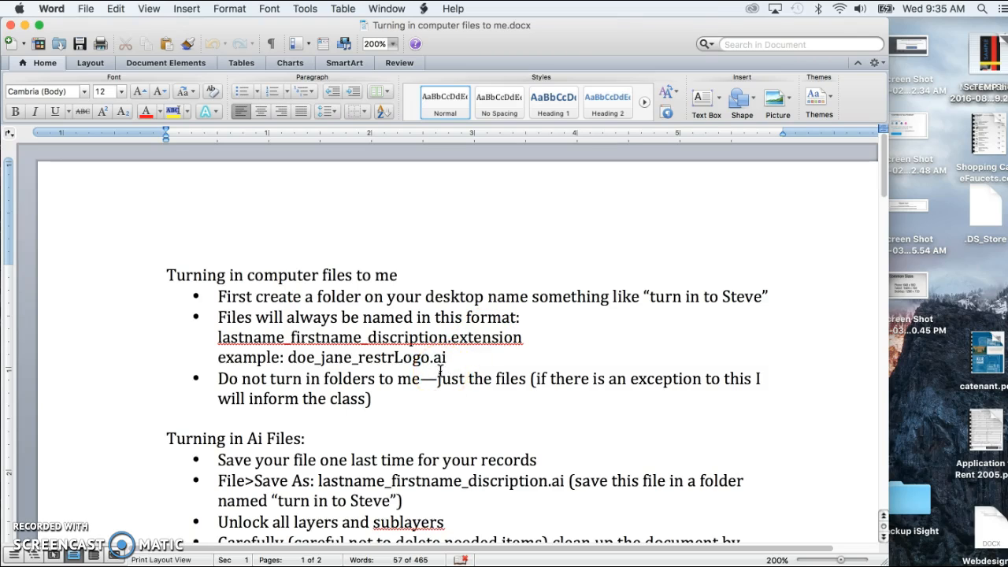
scroll("down", 3)
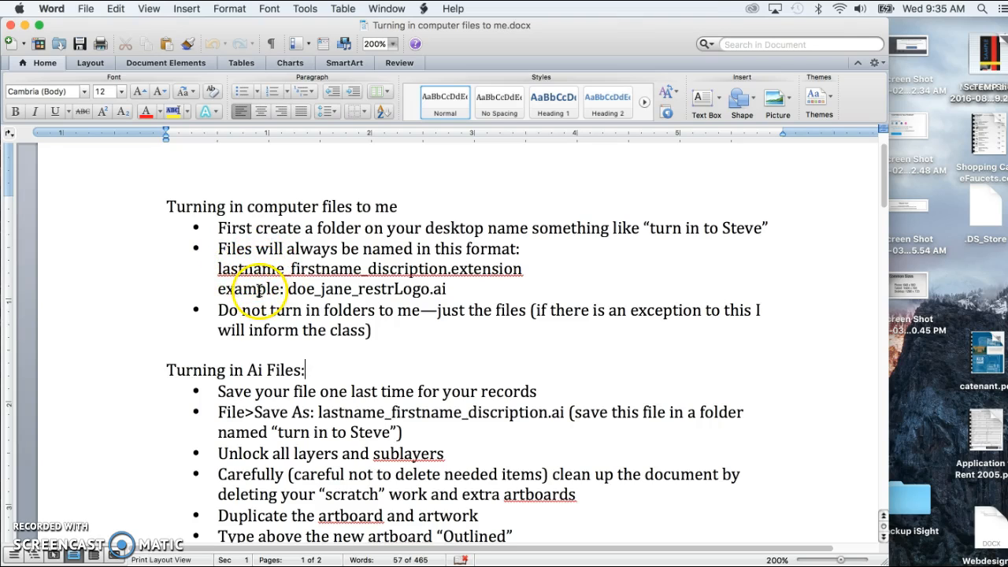
mouse_move(473, 346)
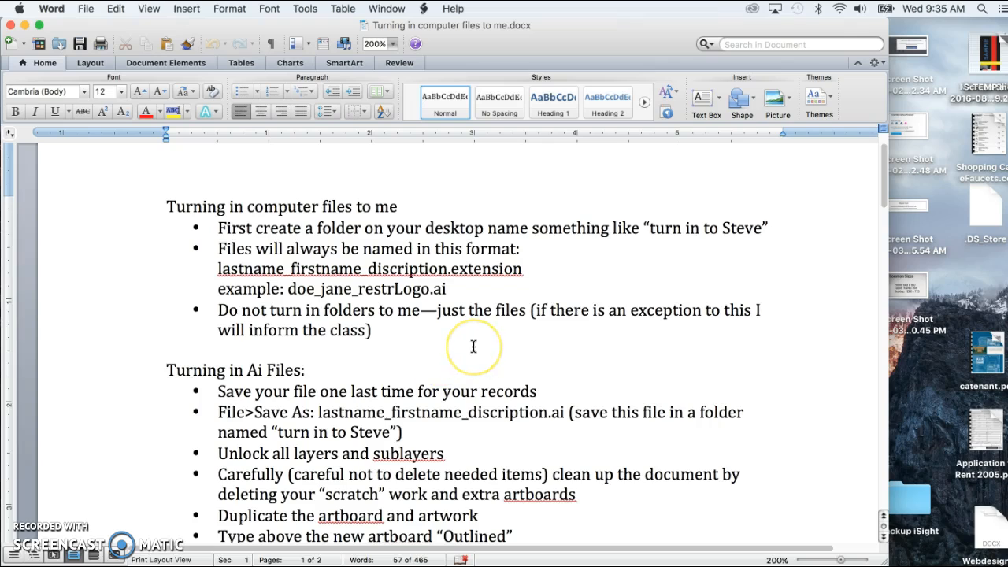
left_click(305, 370)
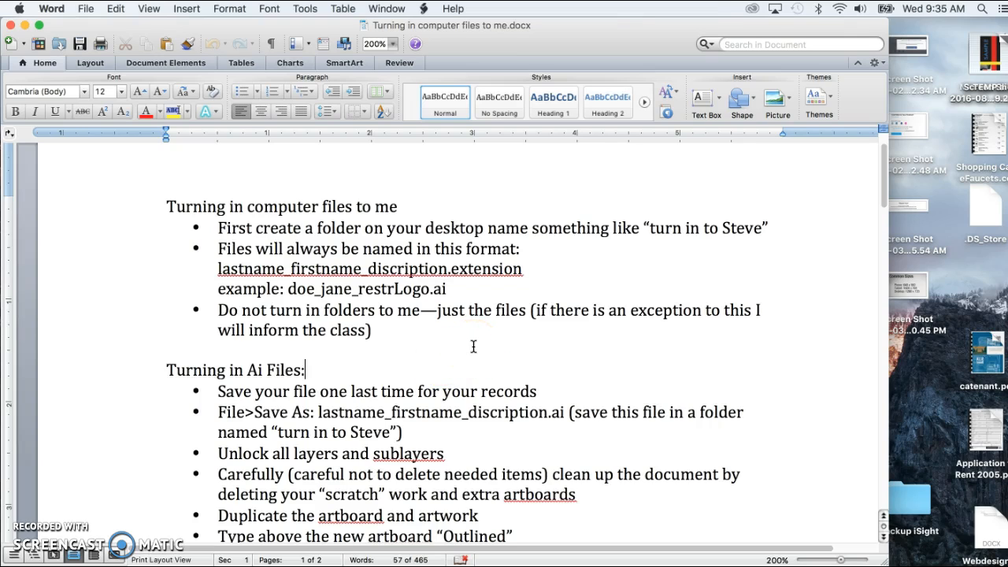
scroll("down", 3)
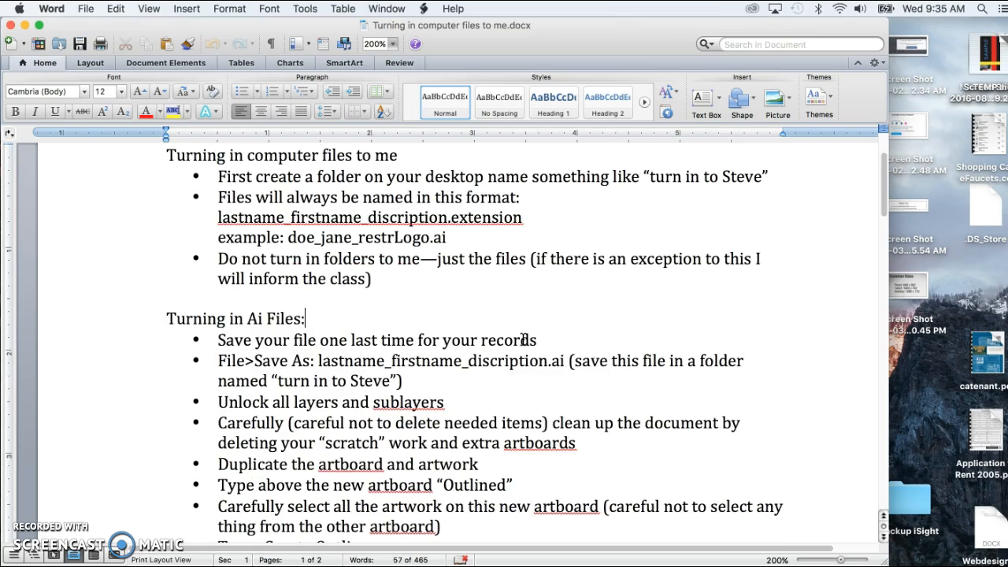
mouse_move(327, 331)
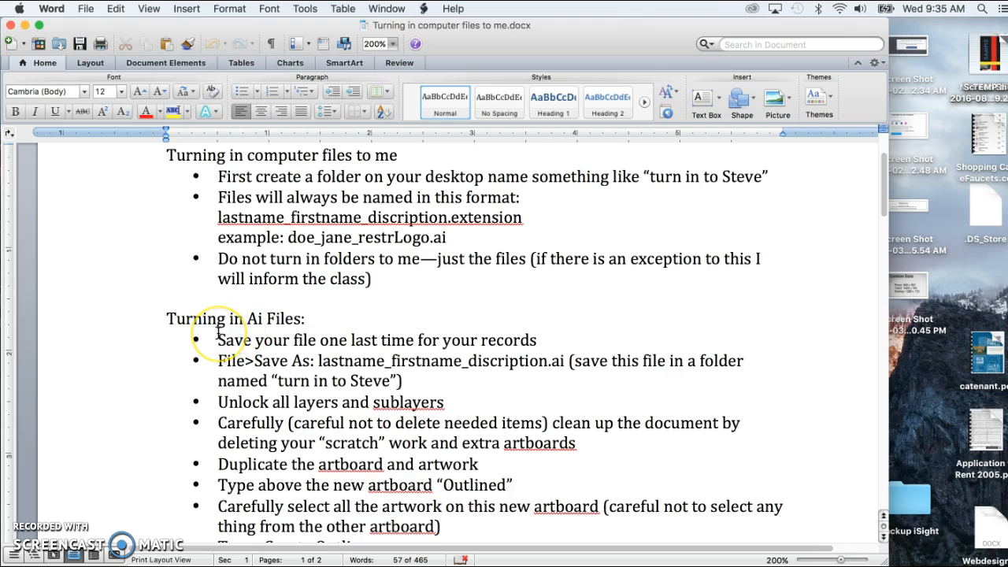
scroll("down", 3)
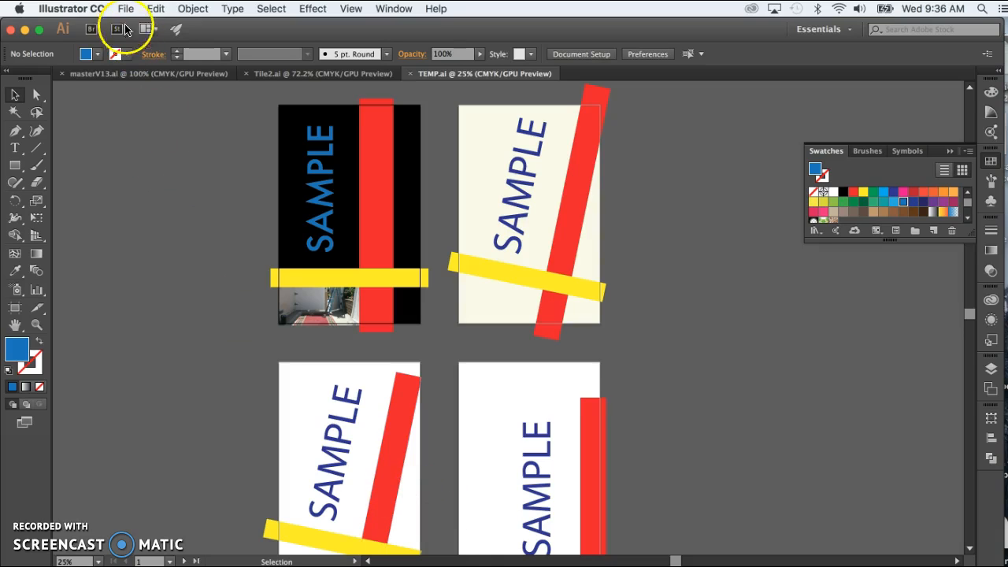
left_click(125, 9)
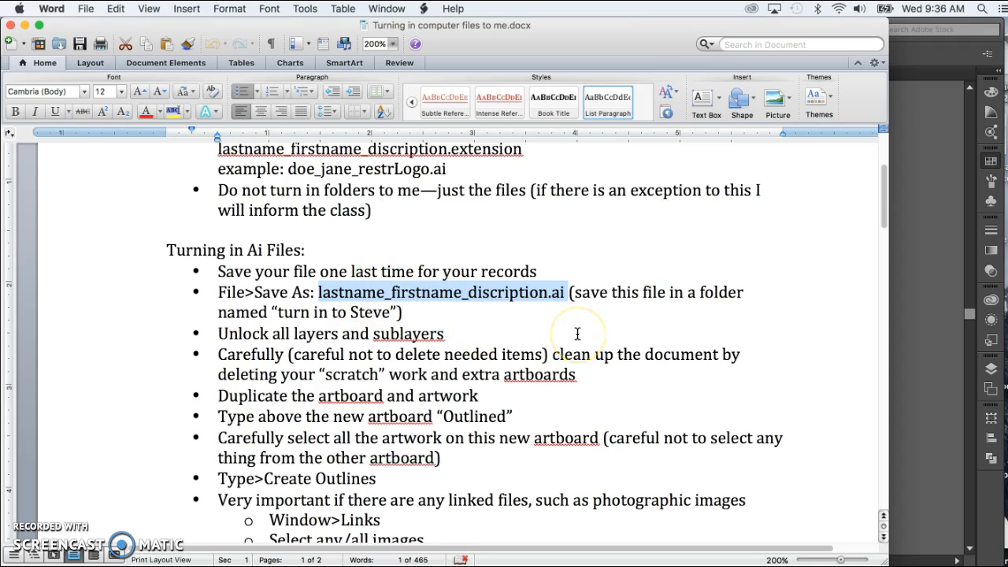
mouse_move(272, 307)
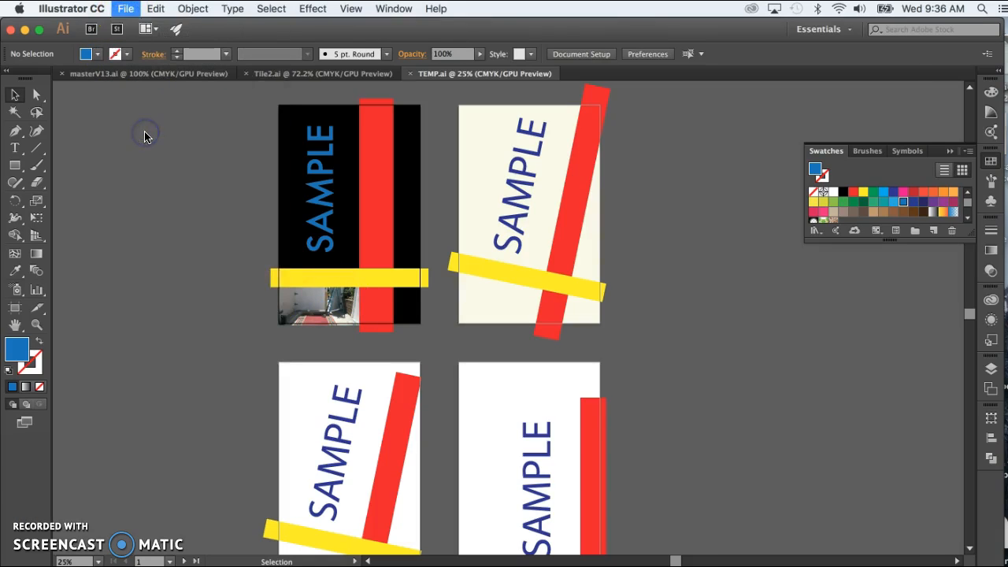
left_click(125, 9)
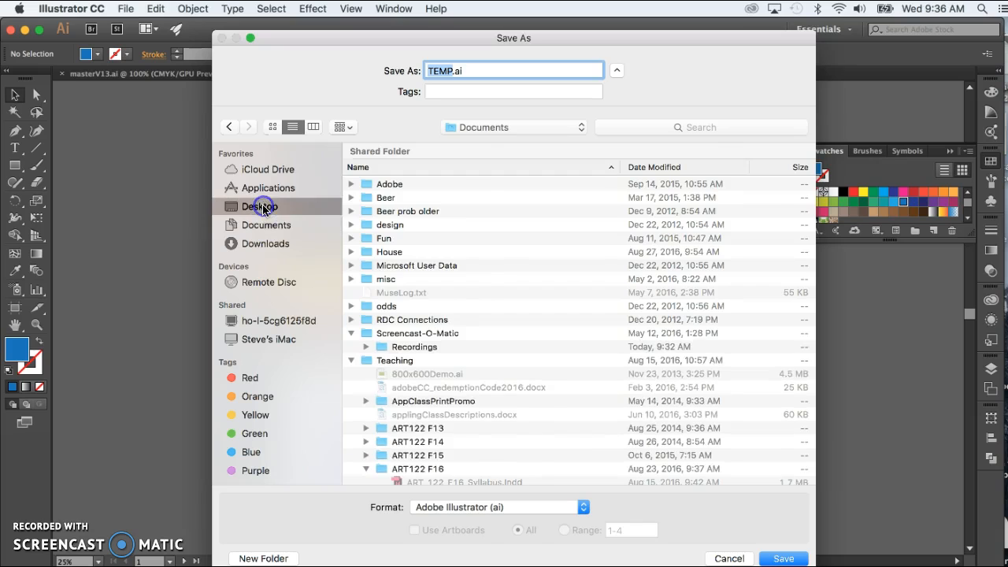
left_click(260, 205)
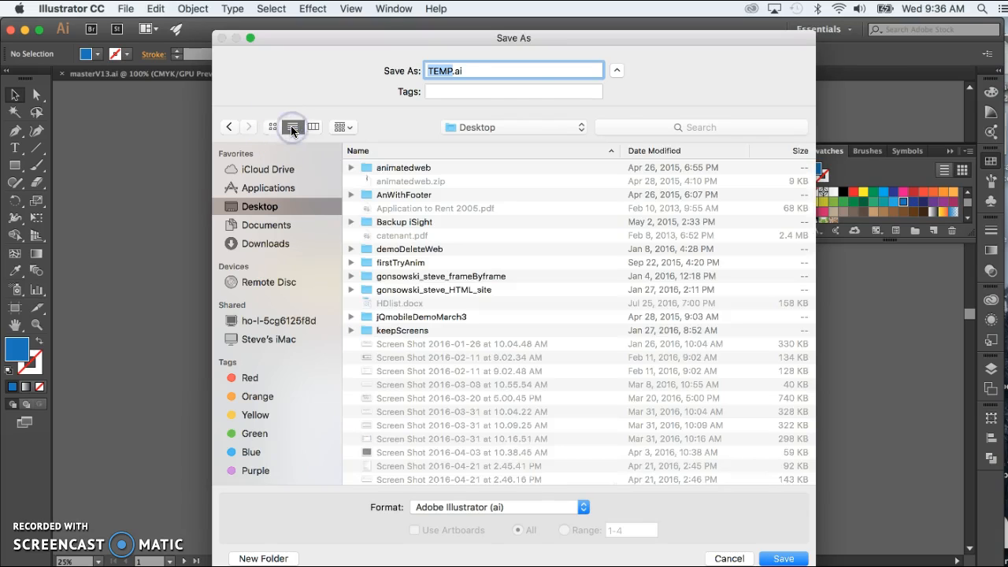
left_click(654, 150)
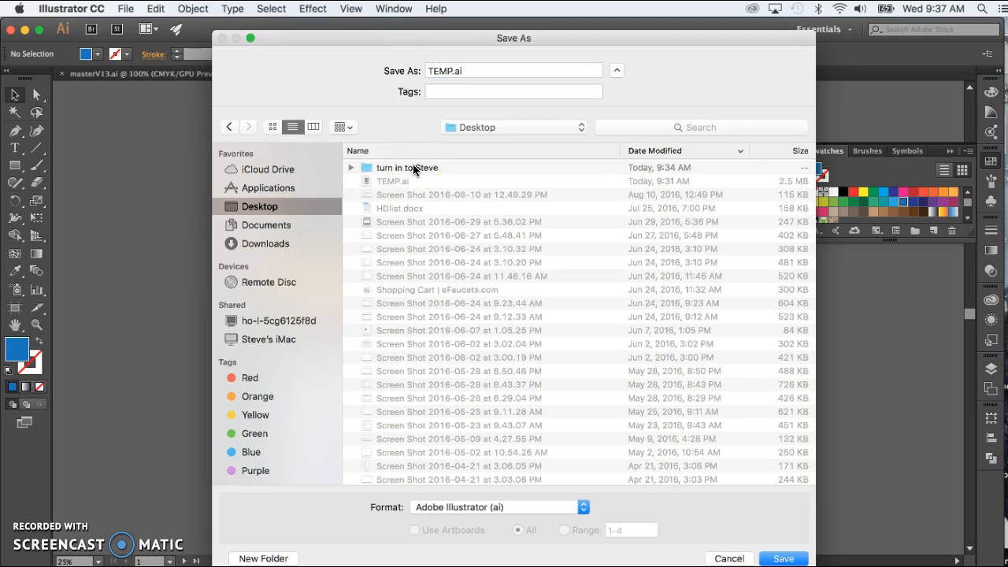
left_click(407, 167)
type("gonsowski")
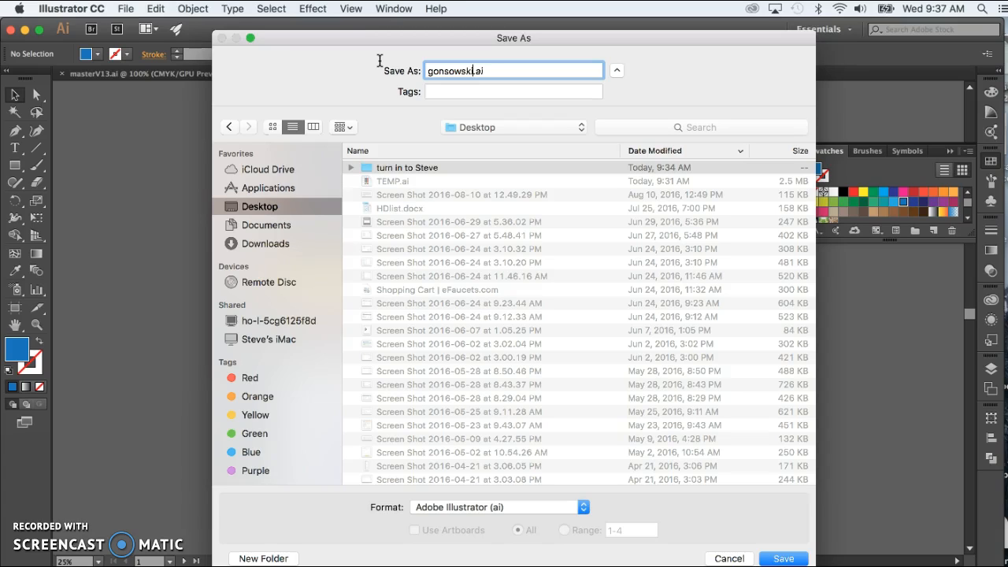
type("_steve_")
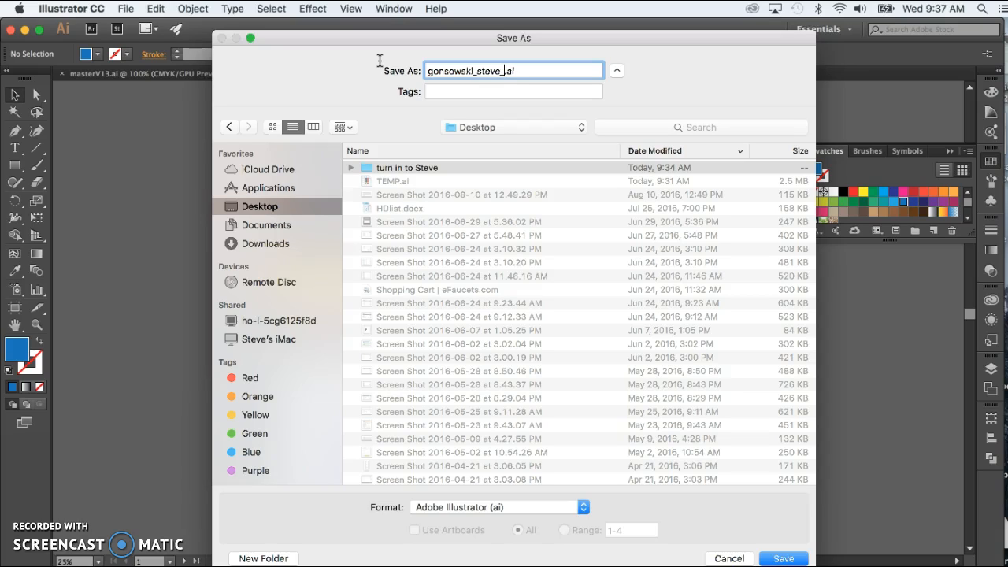
type("prop")
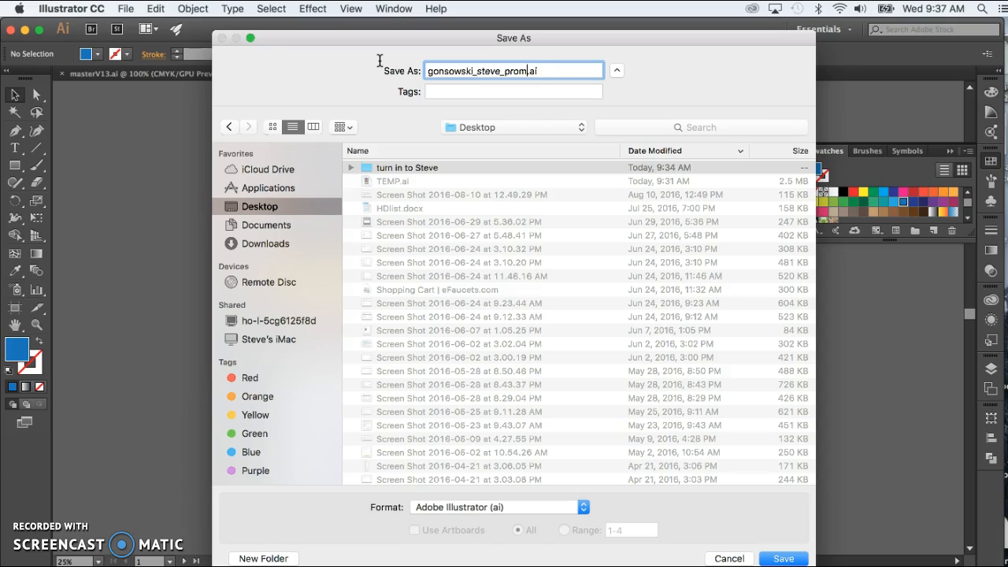
type("o")
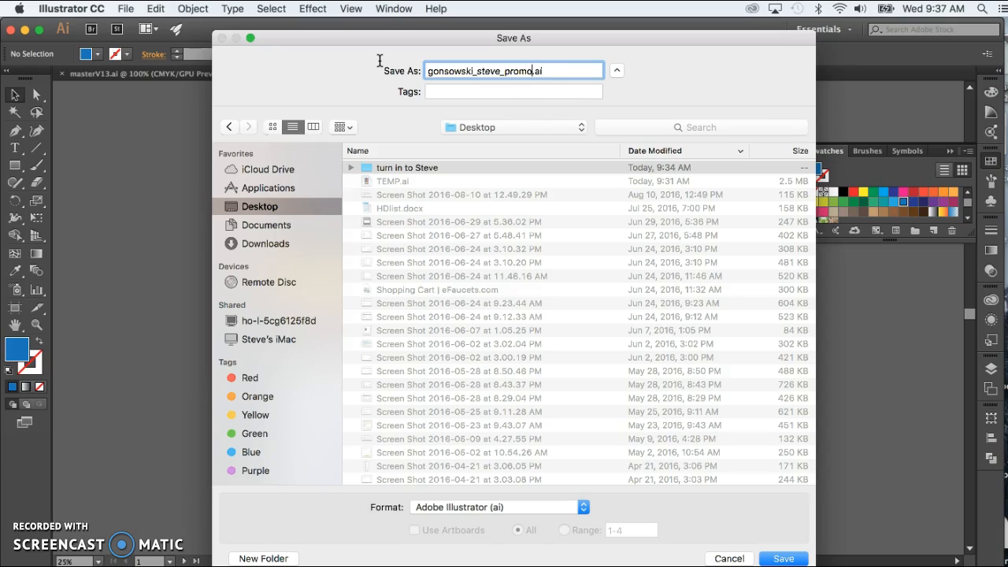
type("Pstr")
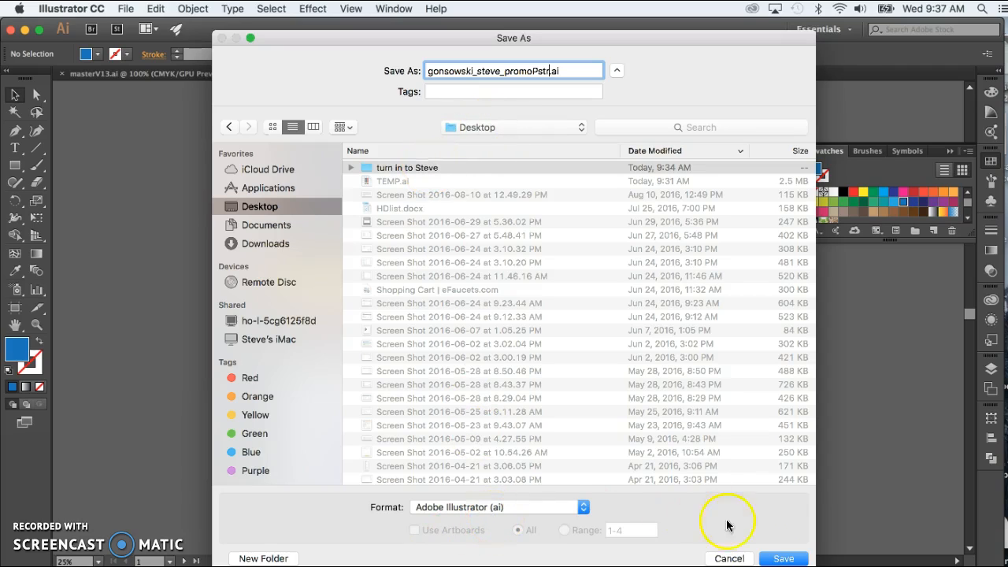
double_click(406, 167)
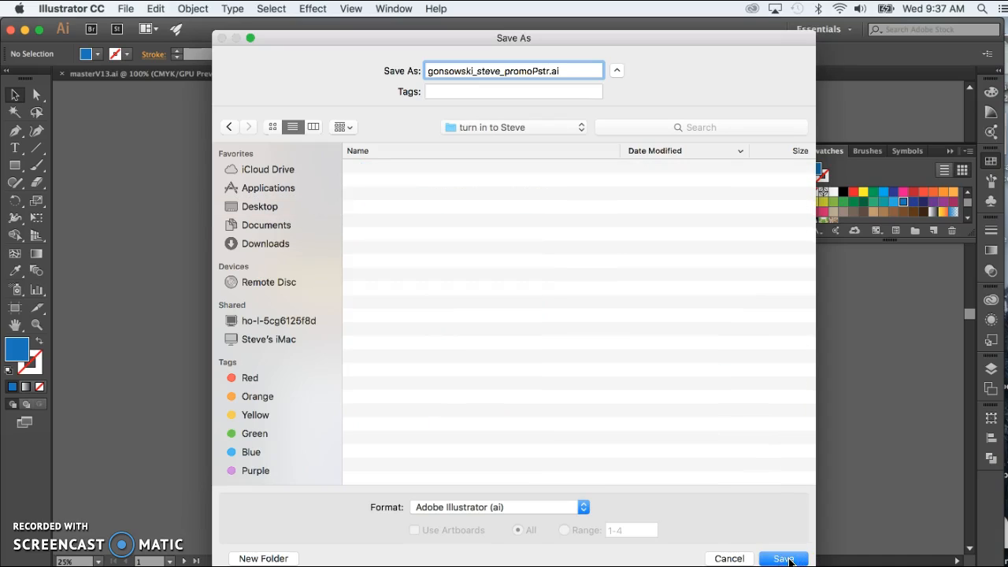
left_click(783, 558)
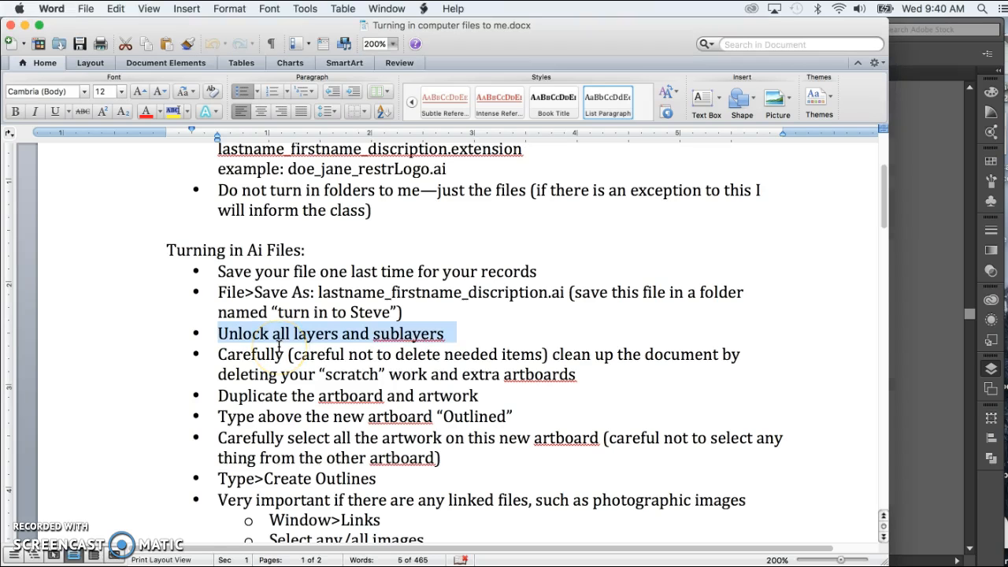
mouse_move(370, 536)
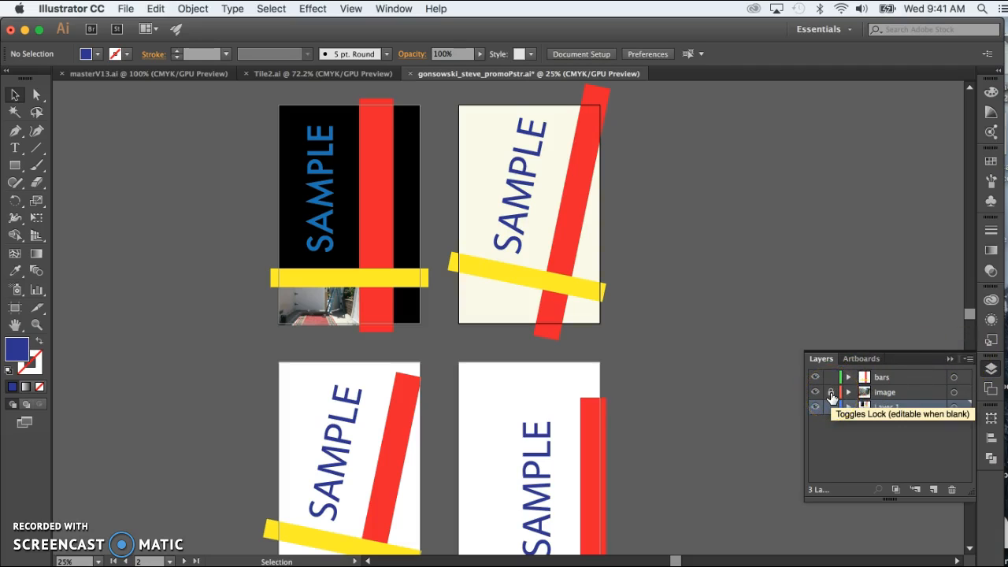
- Unlock all layers (bars, image, Layer 1) from the Layers panel menu
left_click(967, 359)
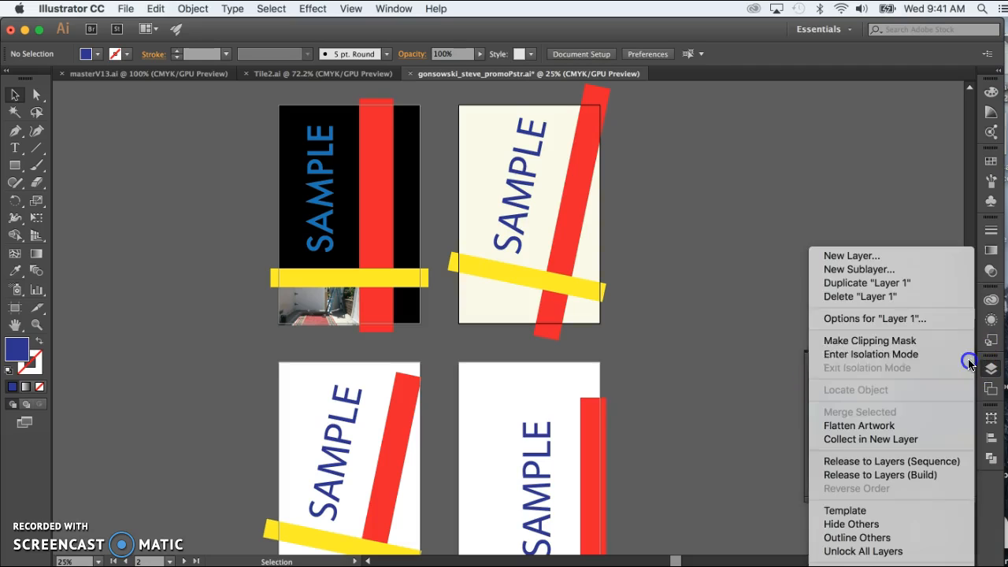
mouse_move(870, 353)
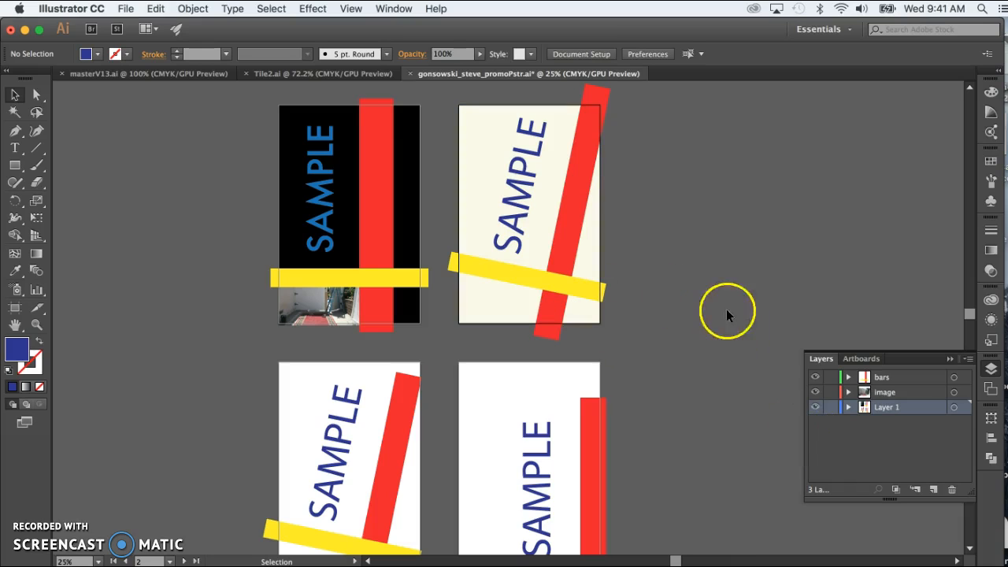
mouse_move(718, 330)
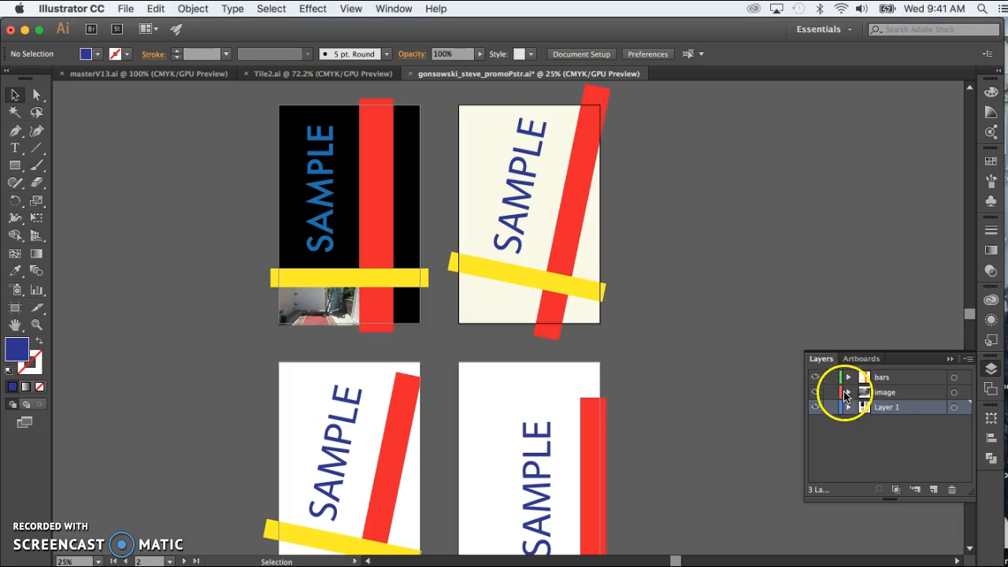
left_click(847, 376)
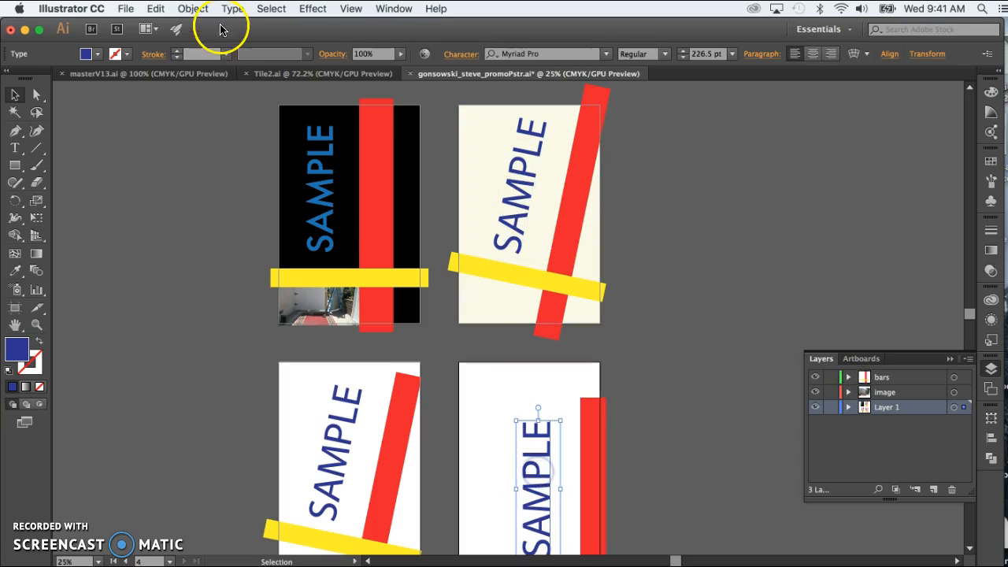
left_click(193, 8)
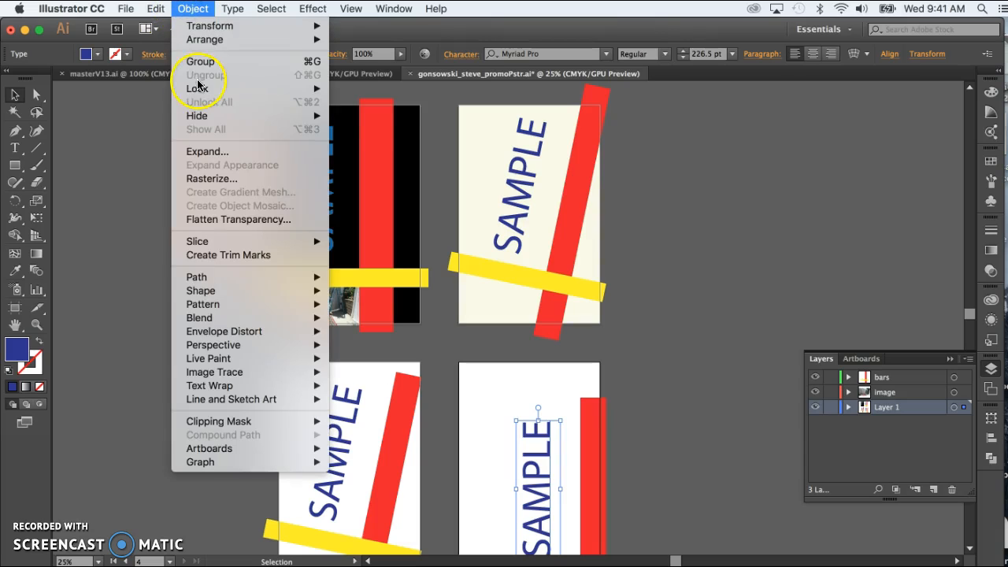
mouse_move(197, 88)
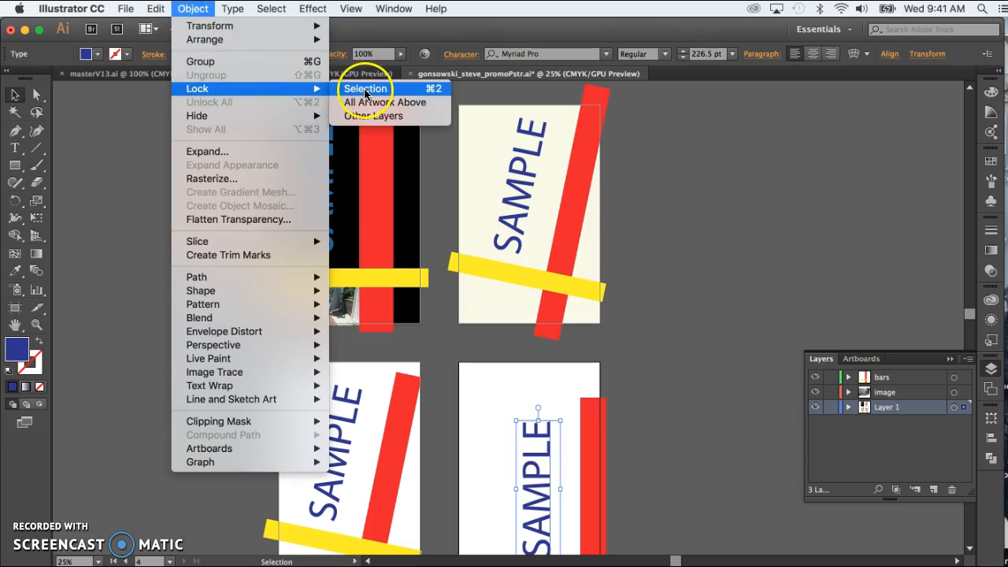
left_click(365, 89)
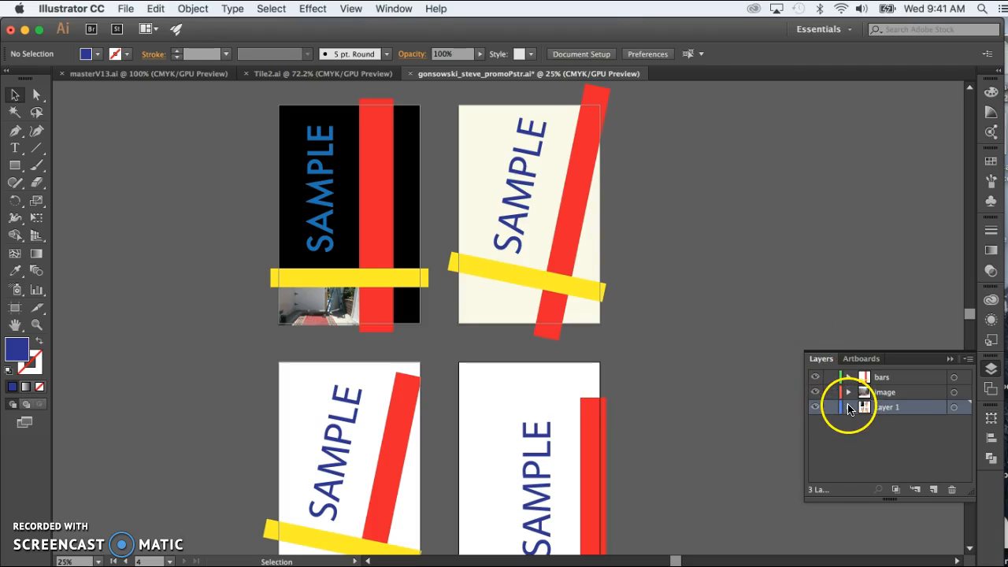
left_click(848, 407)
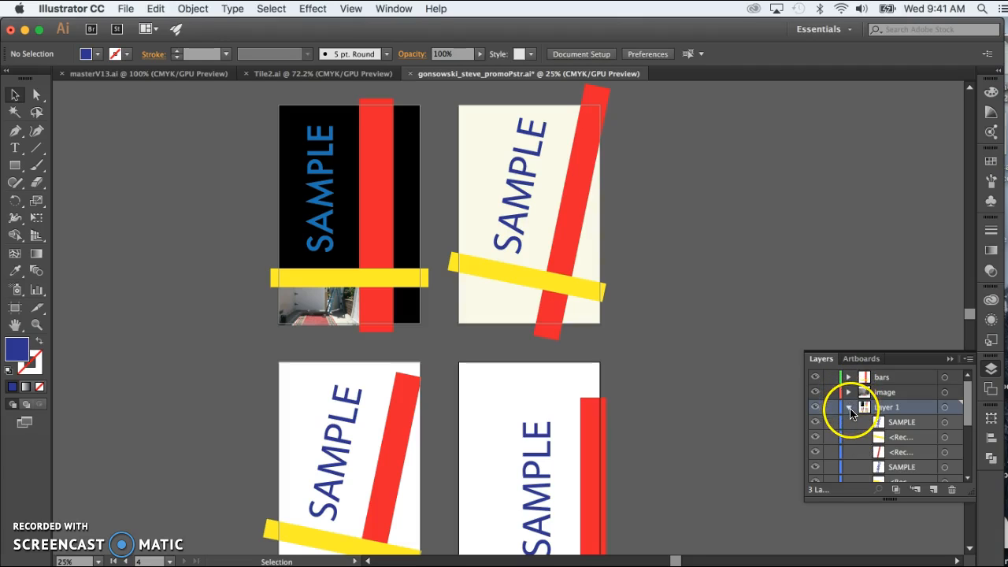
left_click(848, 407)
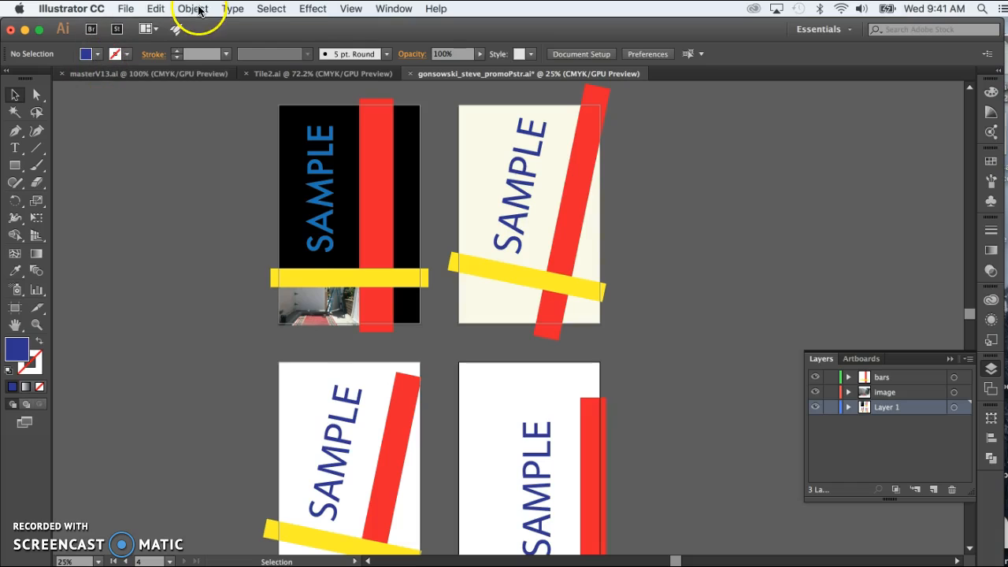
left_click(192, 8)
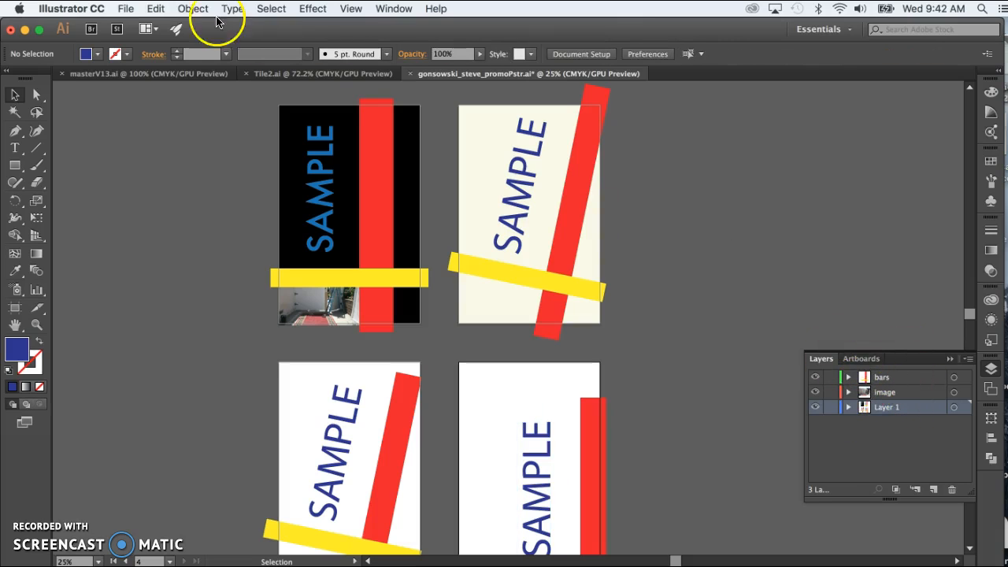
mouse_move(193, 8)
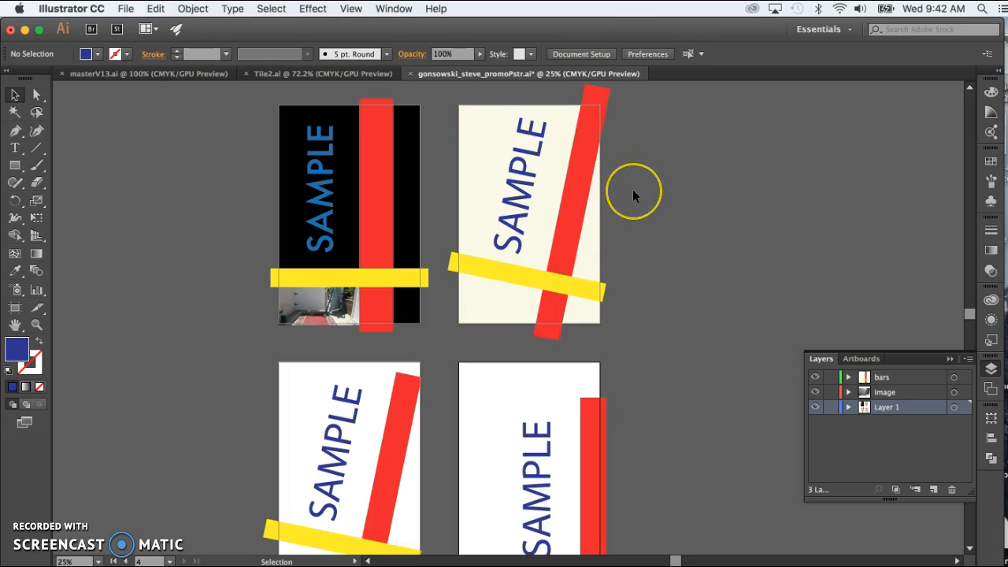
mouse_move(67, 376)
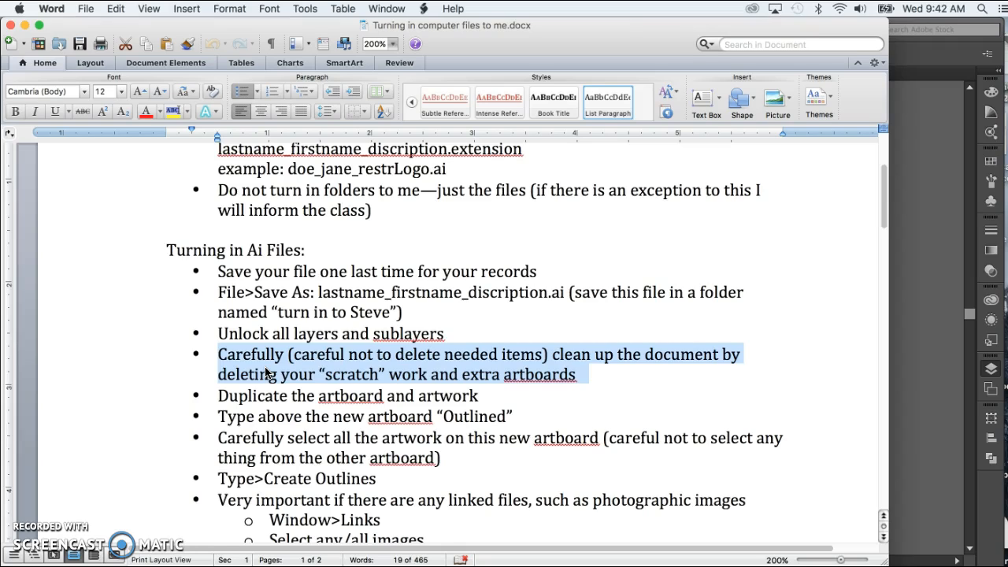
mouse_move(277, 372)
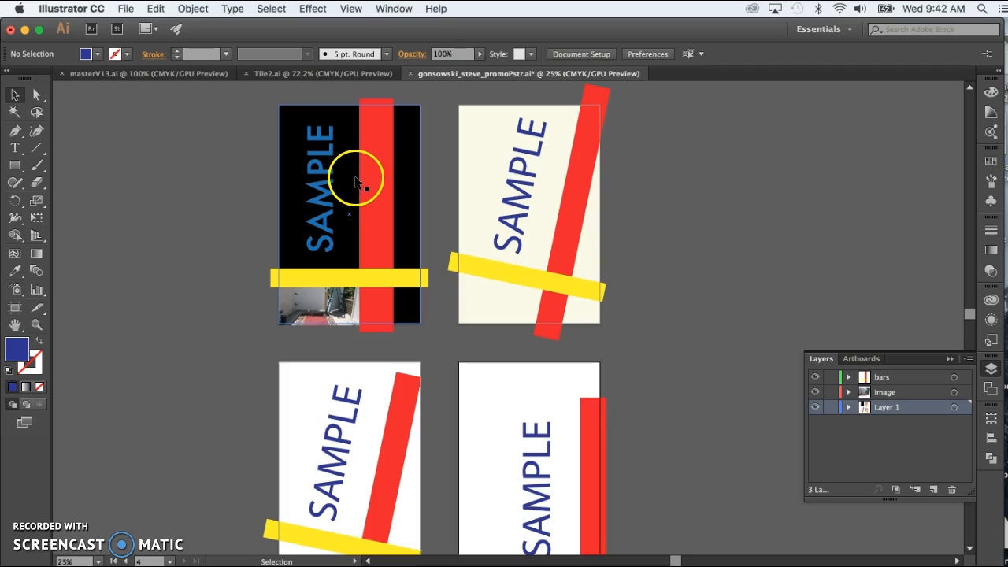
- Marquee-select and delete the scratch artwork on artboards 2–4
left_click_drag(349, 181, 114, 209)
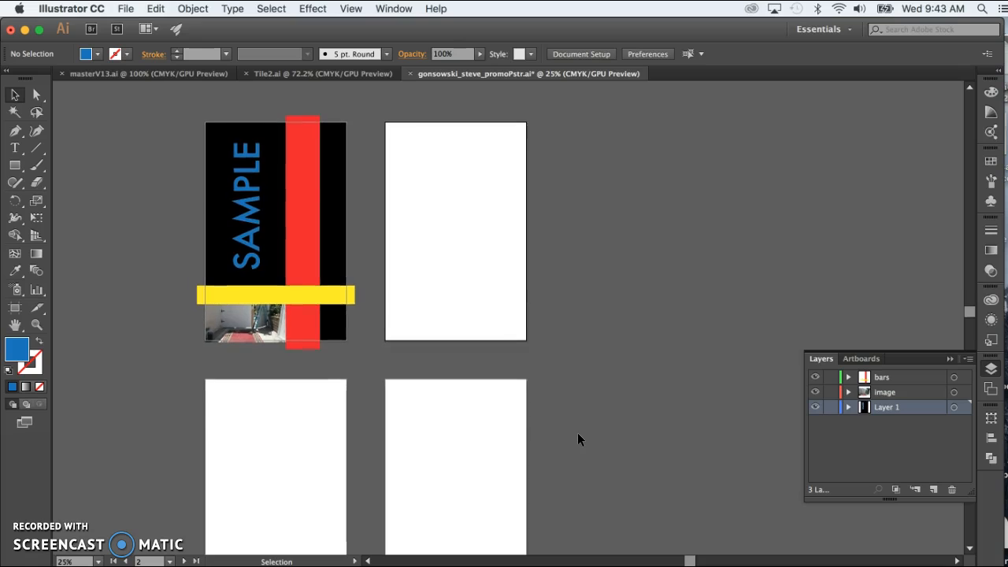
mouse_move(14, 309)
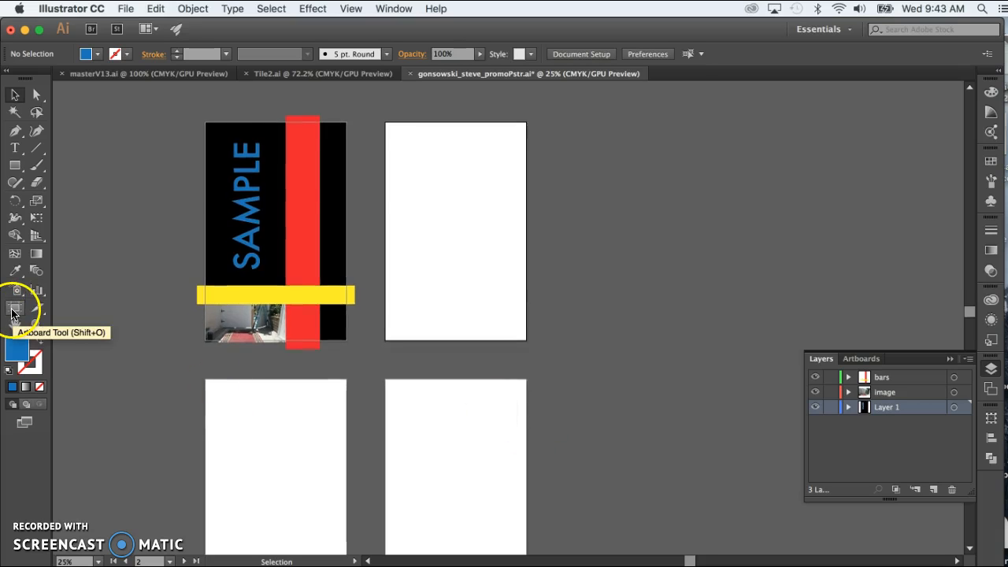
- Delete the three empty artboards, then highlight Word's 'Duplicate the artboard' line
left_click(14, 308)
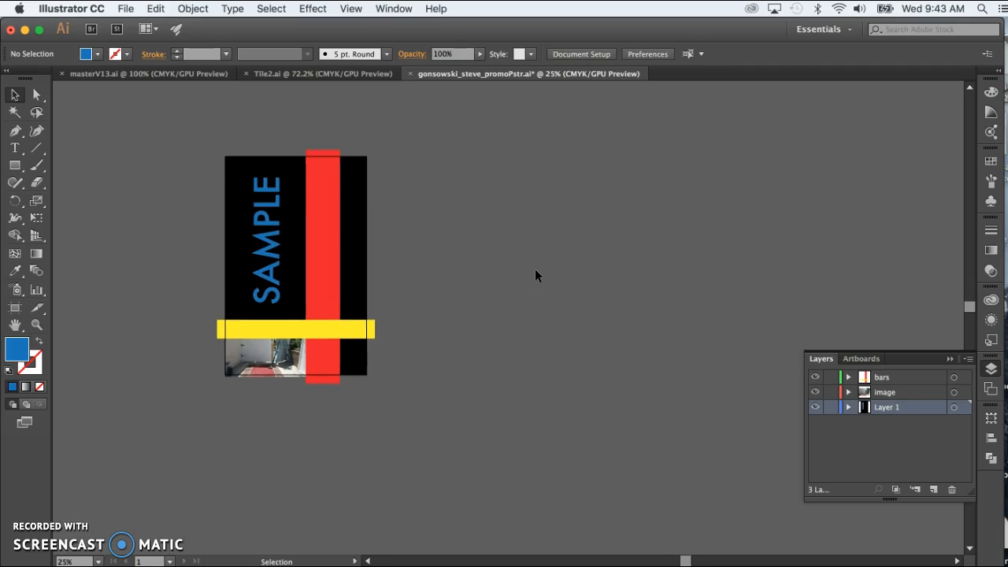
mouse_move(417, 176)
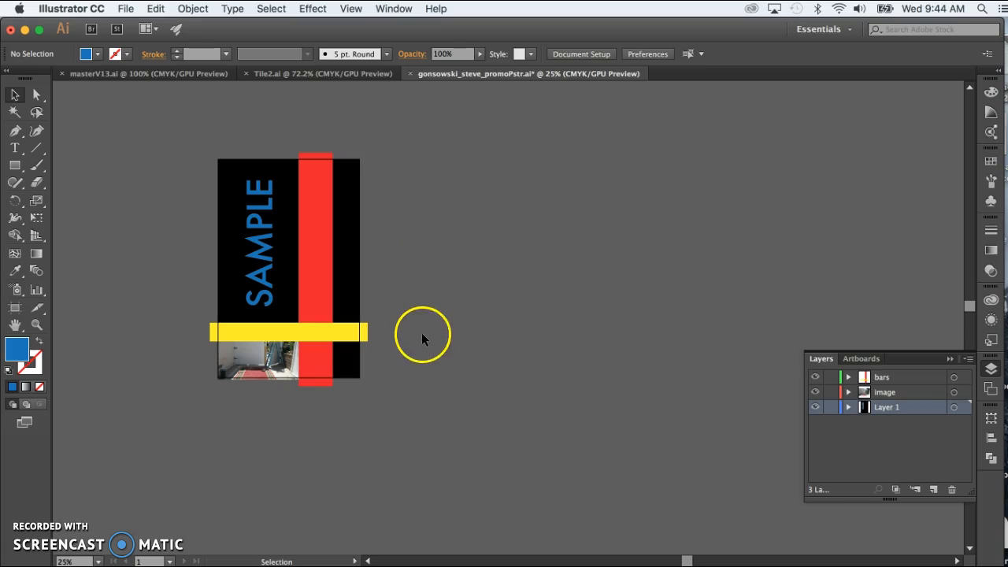
mouse_move(237, 408)
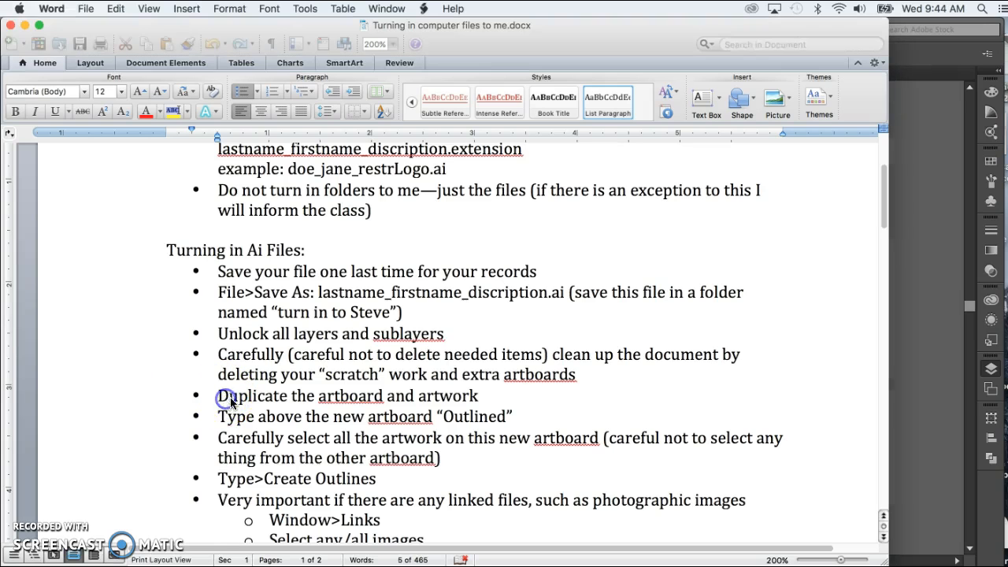
triple_click(346, 395)
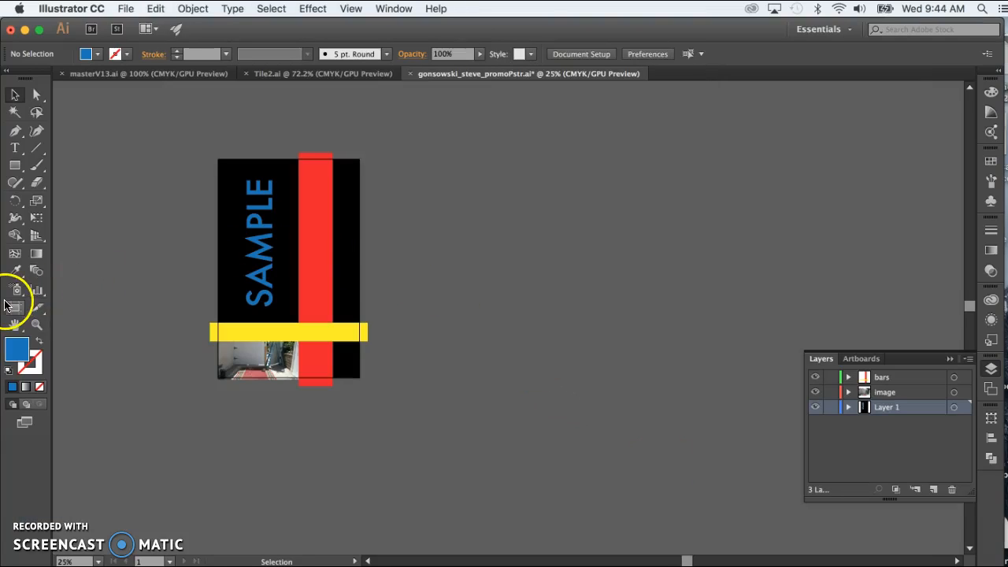
mouse_move(14, 309)
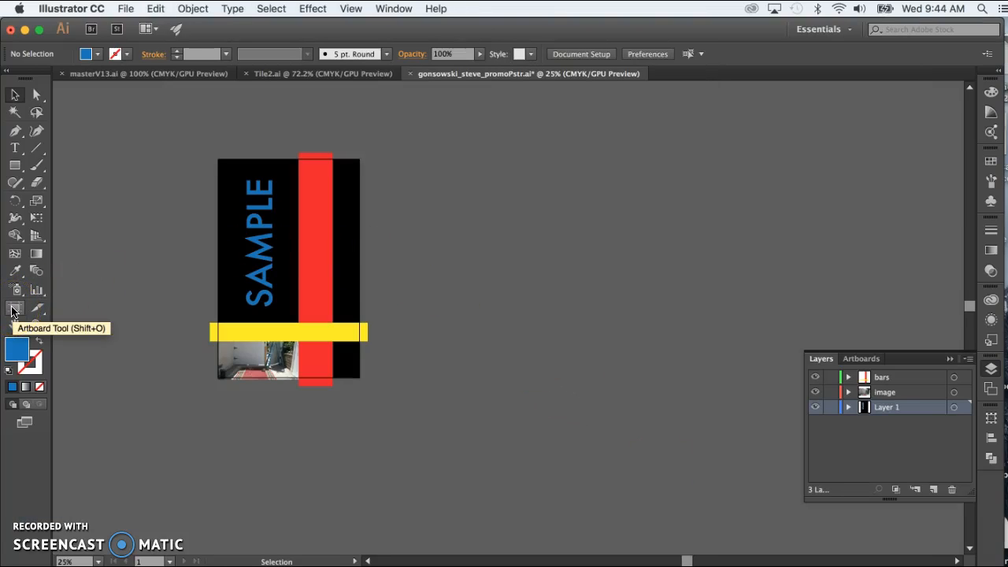
- Option-drag the poster artboard to the right, copying its artwork along
left_click(14, 308)
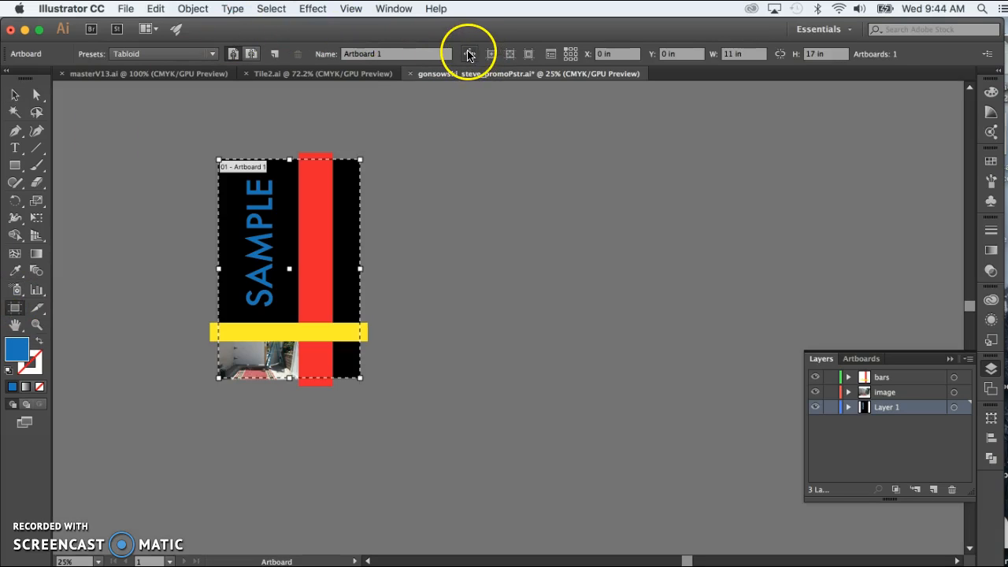
mouse_move(470, 54)
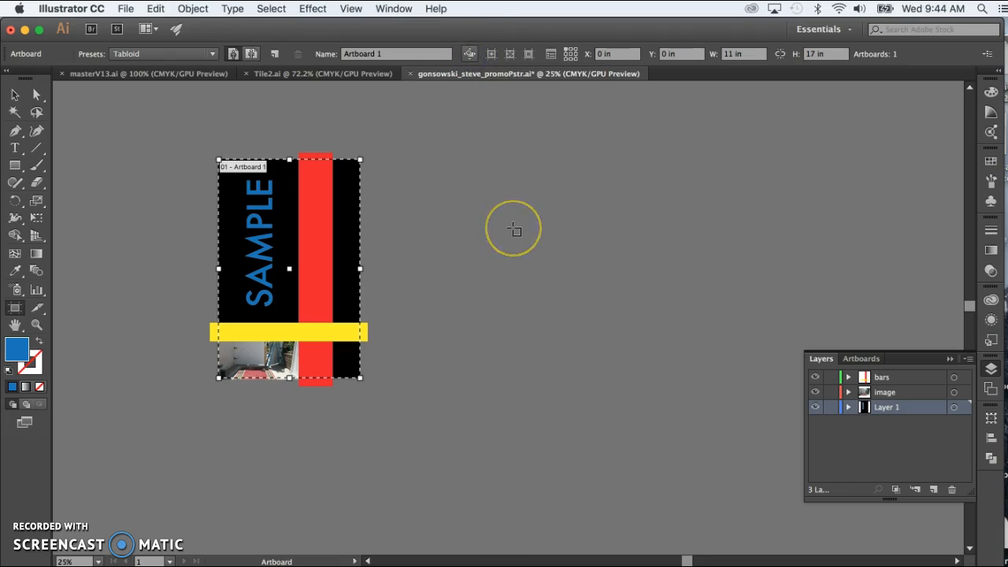
mouse_move(501, 198)
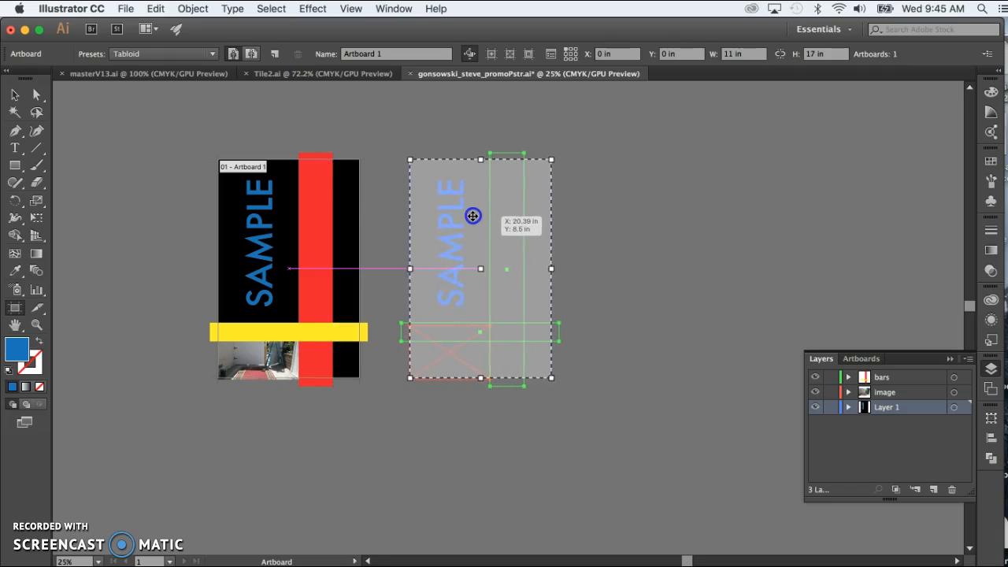
left_click_drag(472, 215, 496, 214)
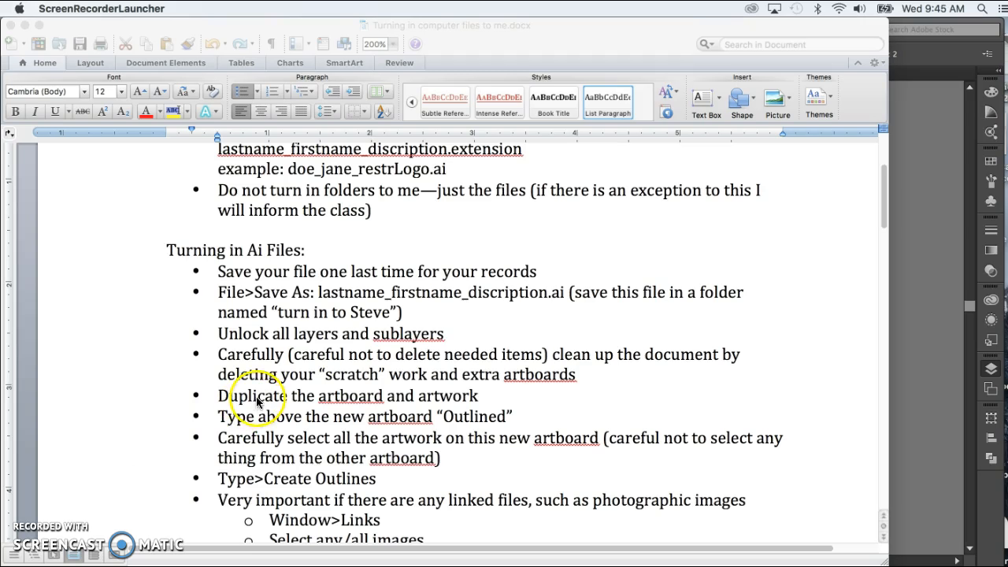
- Highlight the 'Duplicate the artboard and artwork' bullet in the Word checklist
triple_click(366, 416)
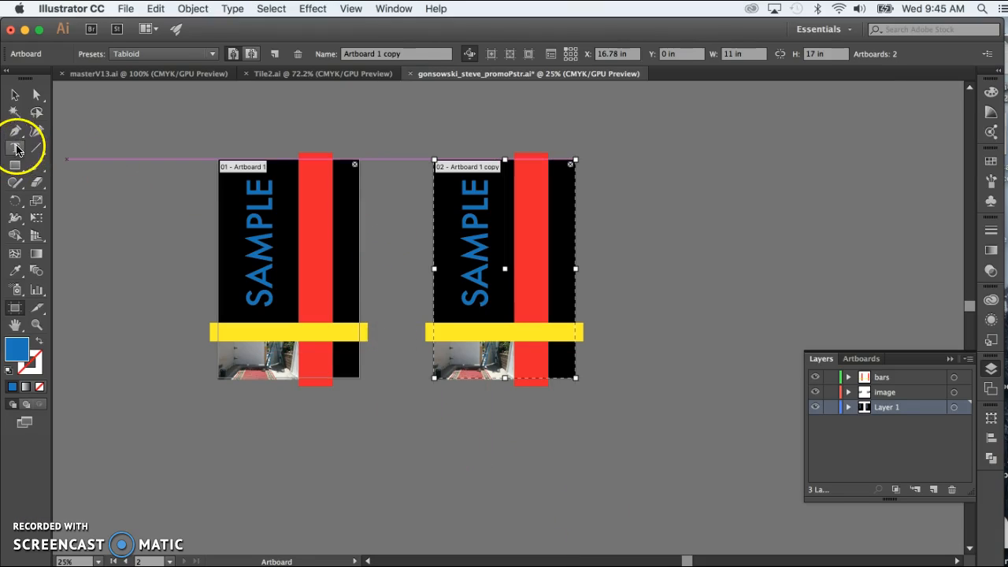
- Type the label 'outlined' and position it above the duplicated artboard
left_click(14, 147)
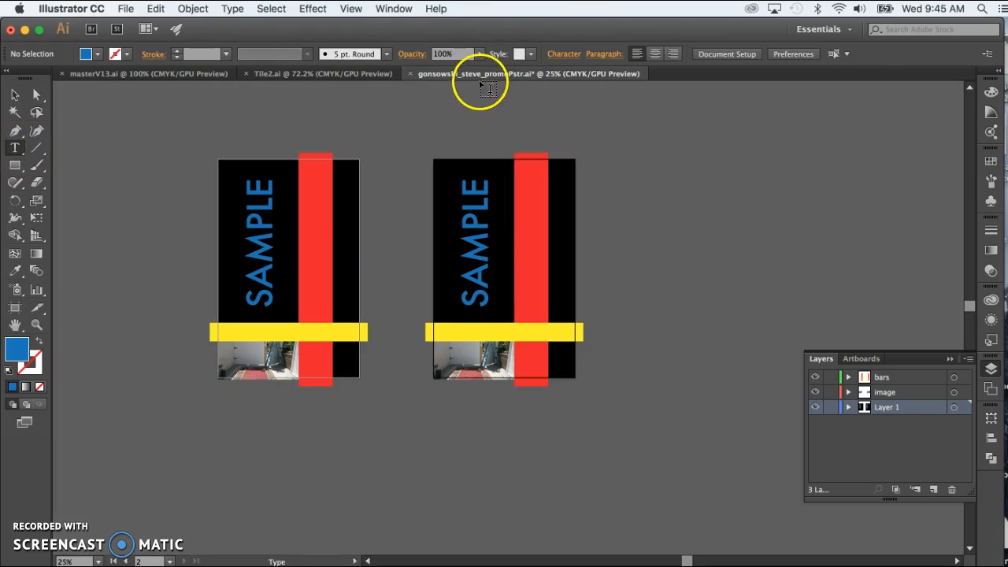
left_click(14, 147)
type("outlined")
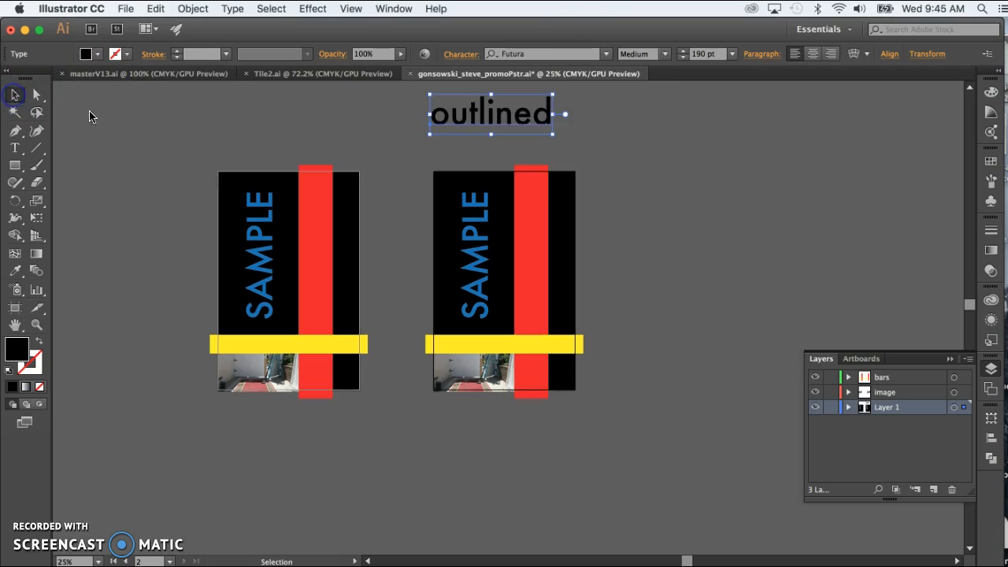
left_click_drag(488, 114, 512, 126)
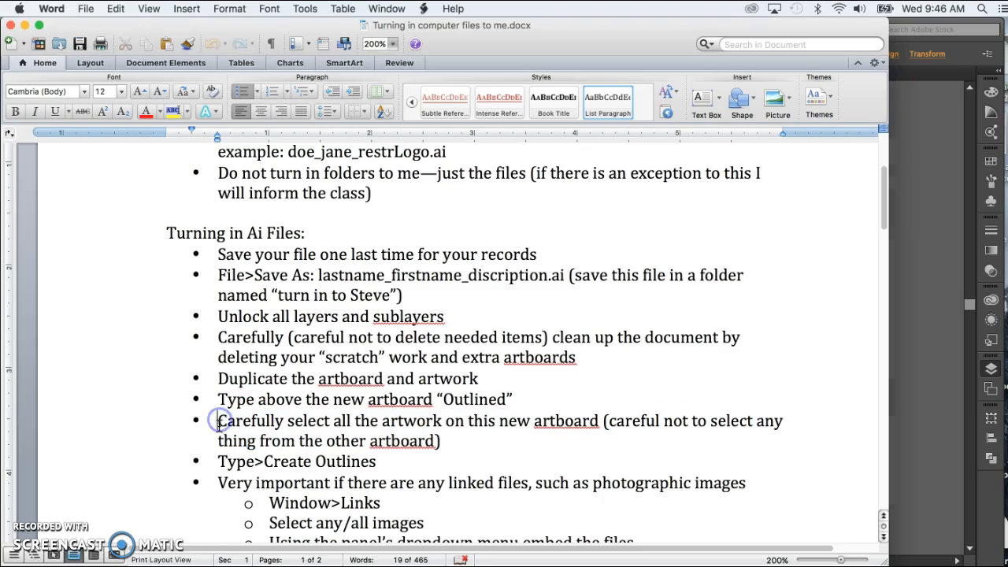
- Highlight the 'Carefully select all the artwork on this new artboard' bullet in Word
left_click_drag(218, 419, 477, 440)
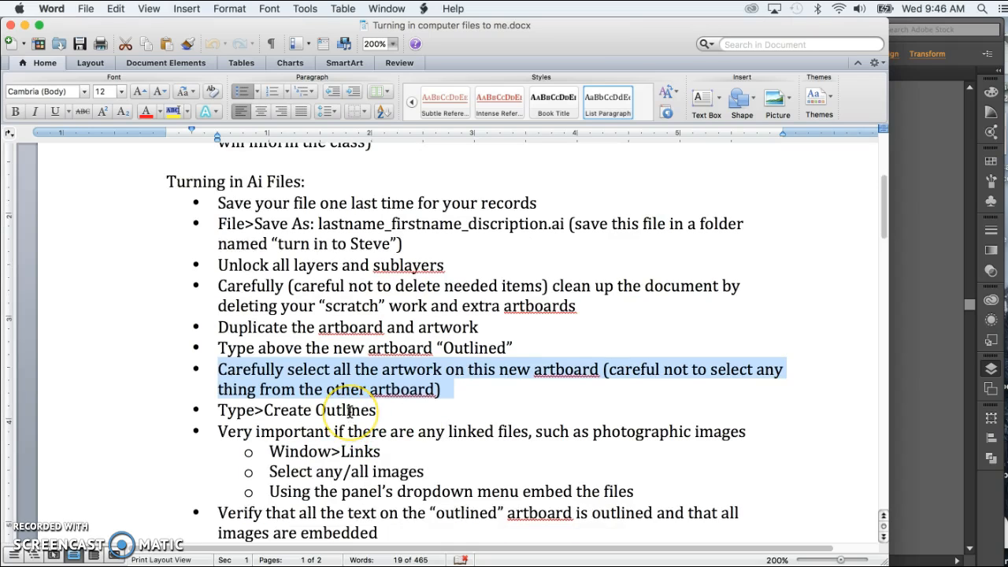
mouse_move(762, 550)
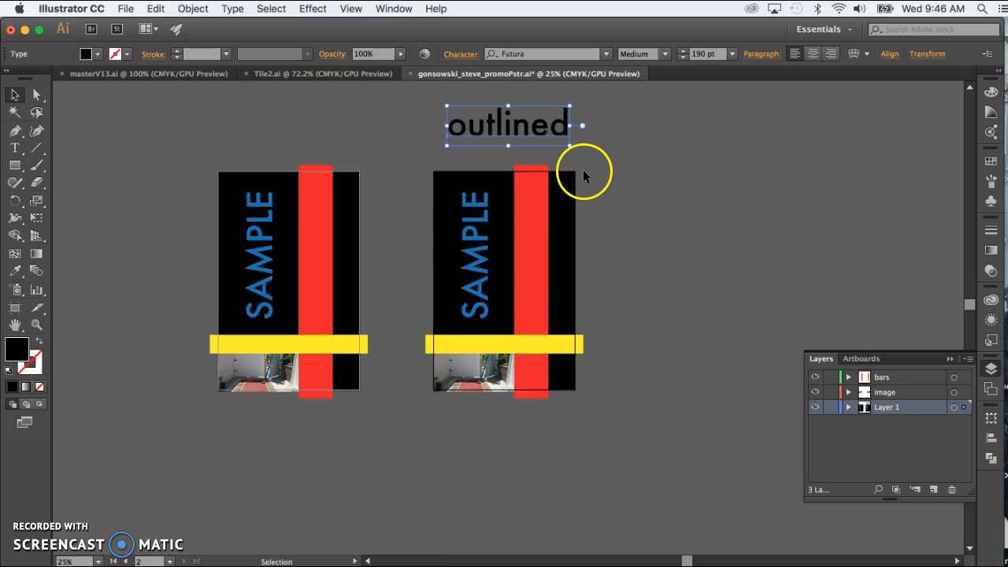
mouse_move(258, 254)
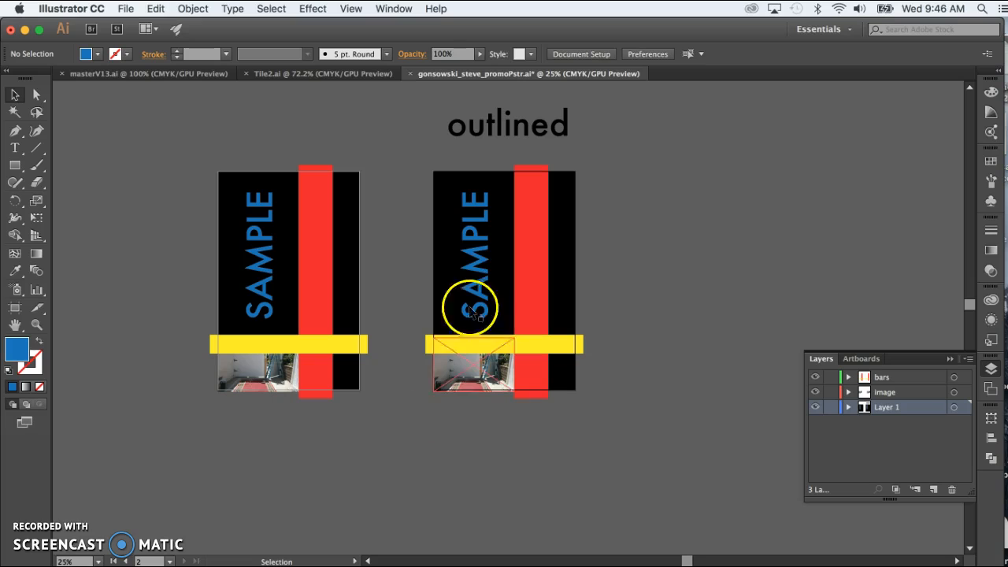
- Convert the copied artboard's SAMPLE text to outlines via the Type menu, then return to Word
left_click(476, 252)
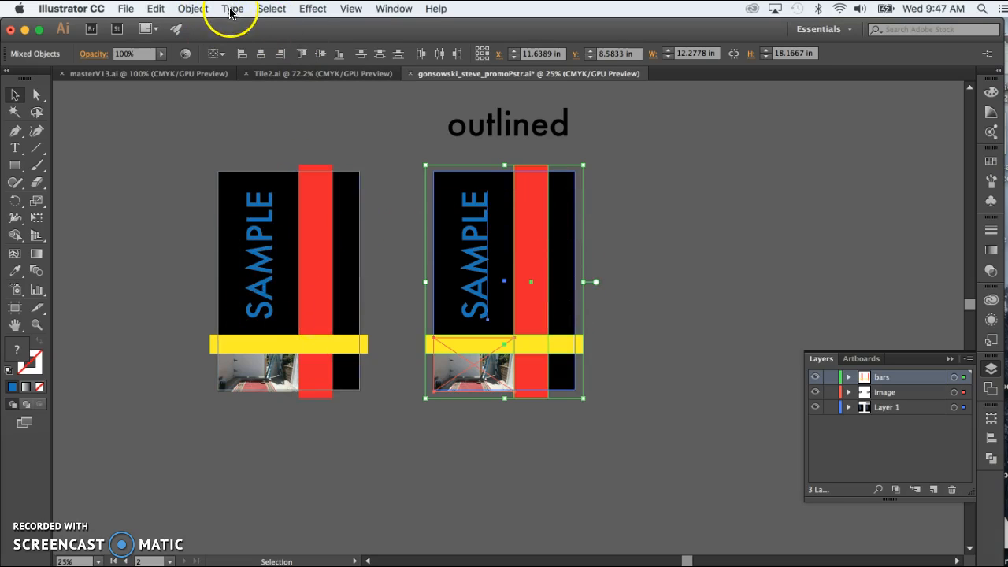
left_click(232, 8)
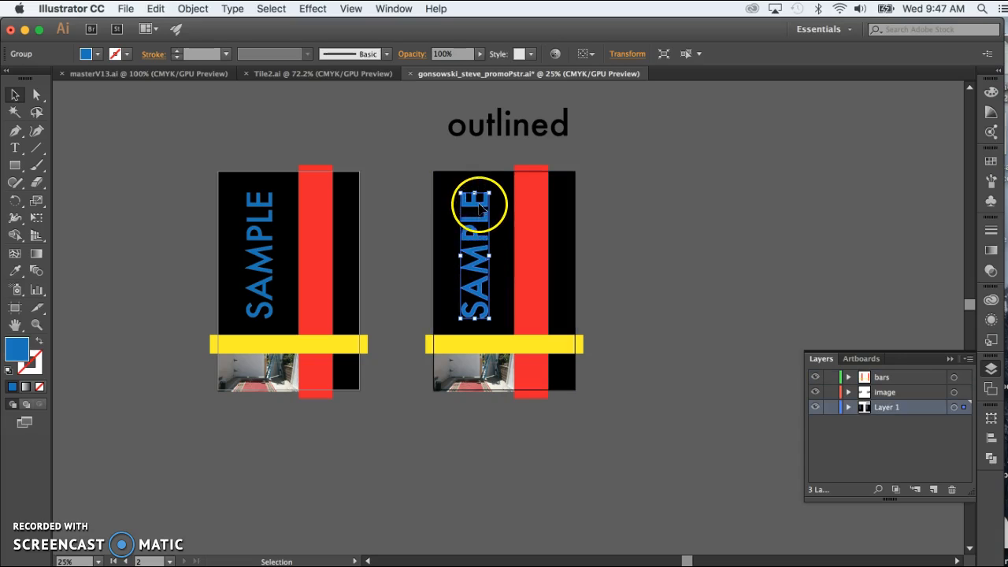
mouse_move(354, 196)
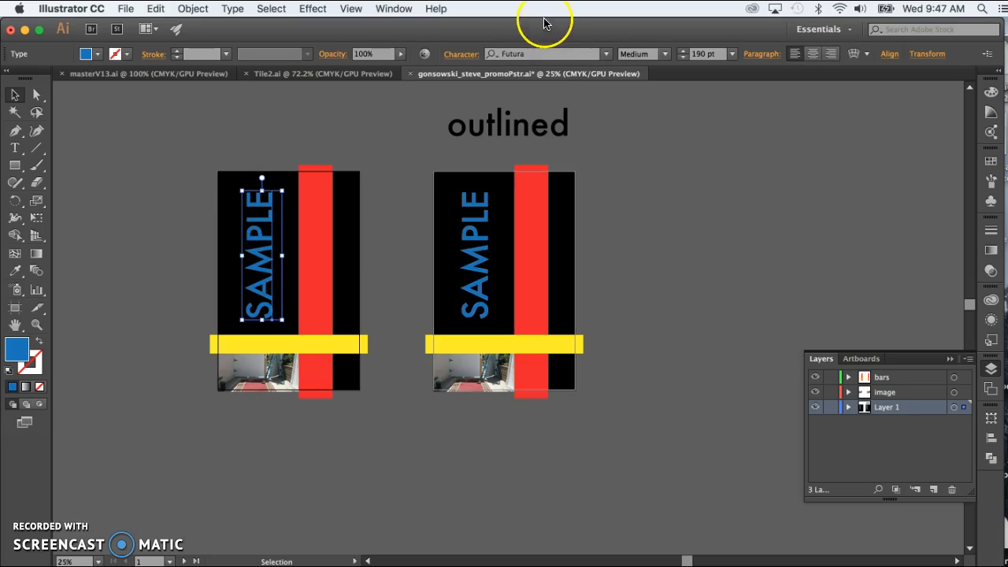
left_click(477, 256)
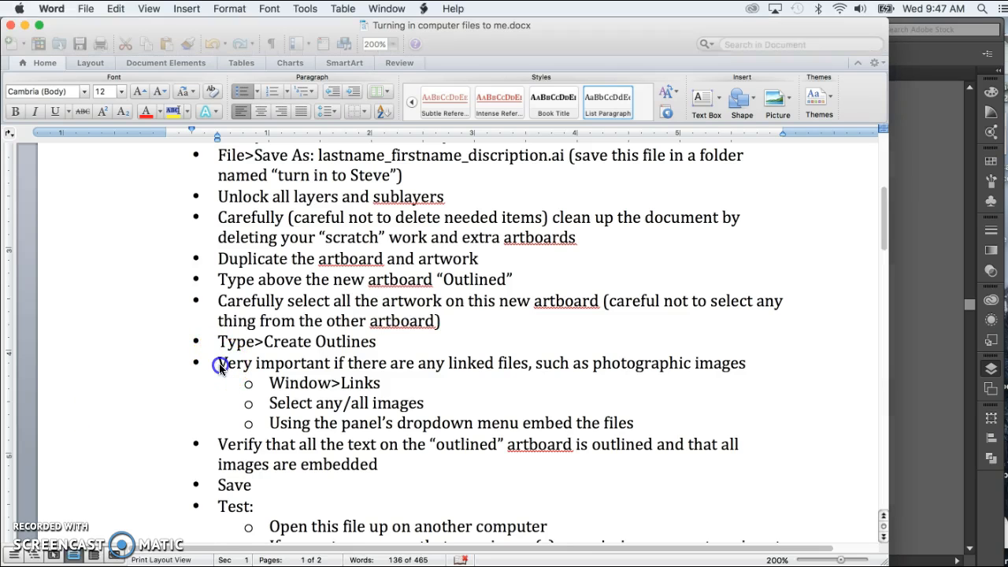
- Highlight 'Very' and 'Window>Links' in the Word step on embedding linked images
double_click(228, 363)
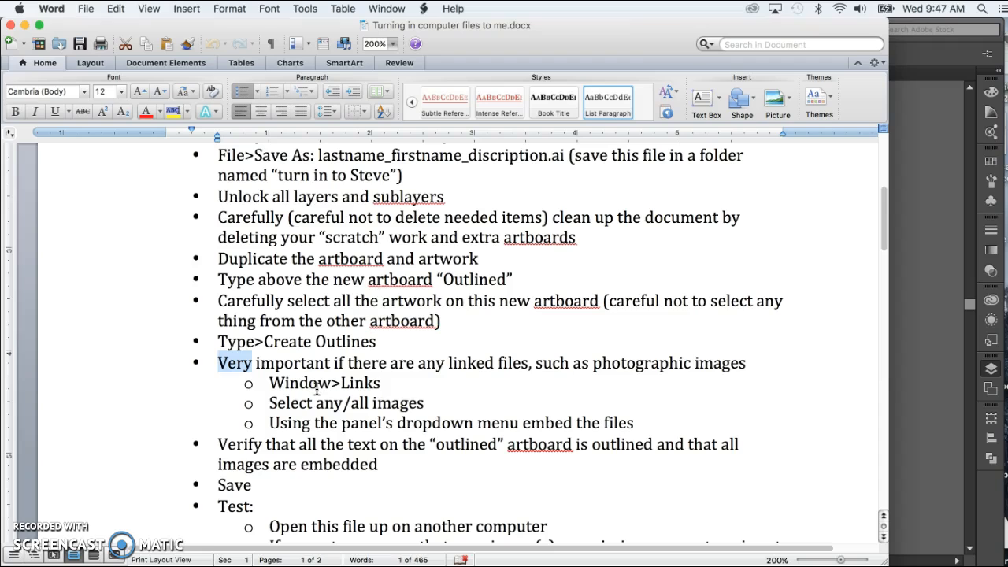
mouse_move(318, 384)
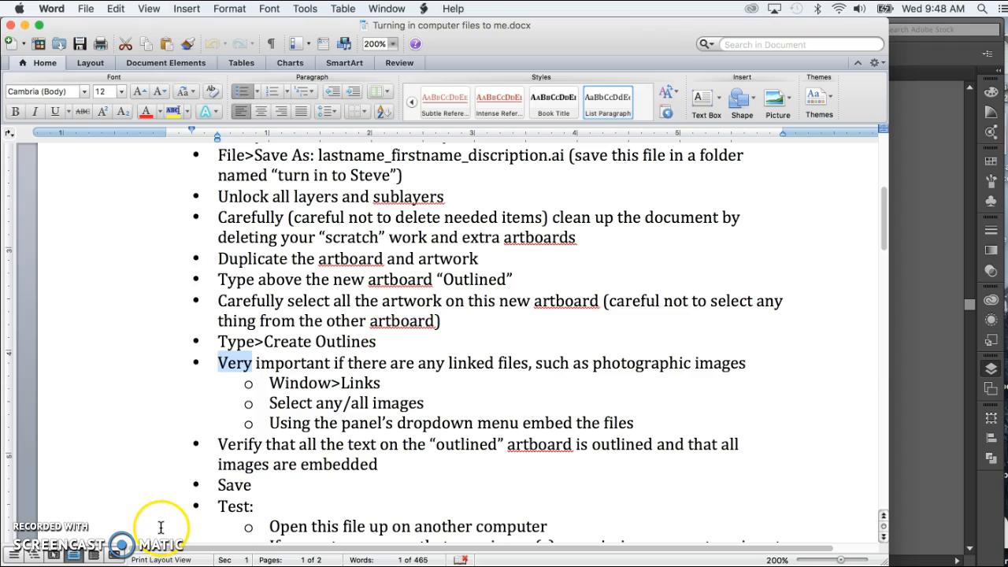
left_click(272, 382)
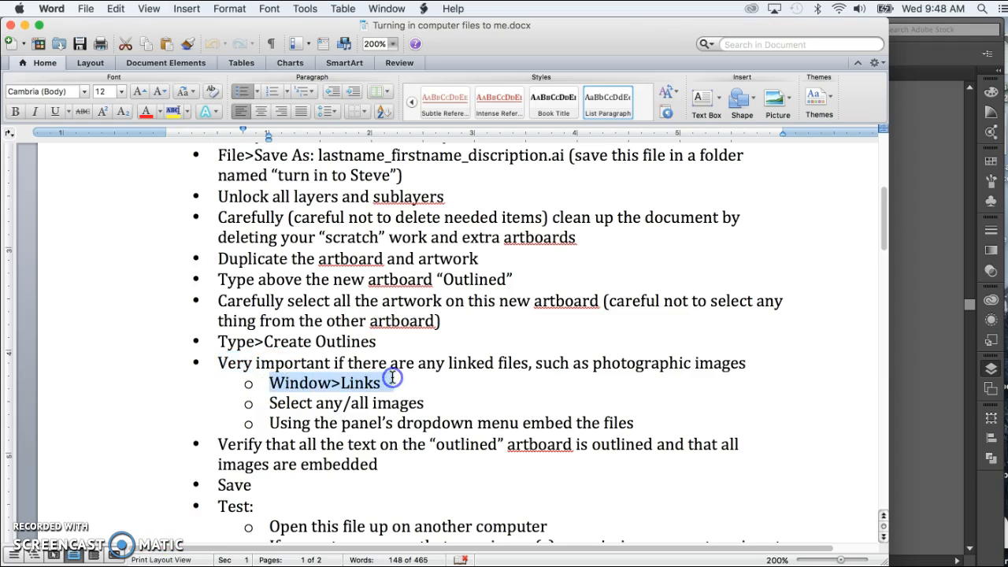
double_click(323, 381)
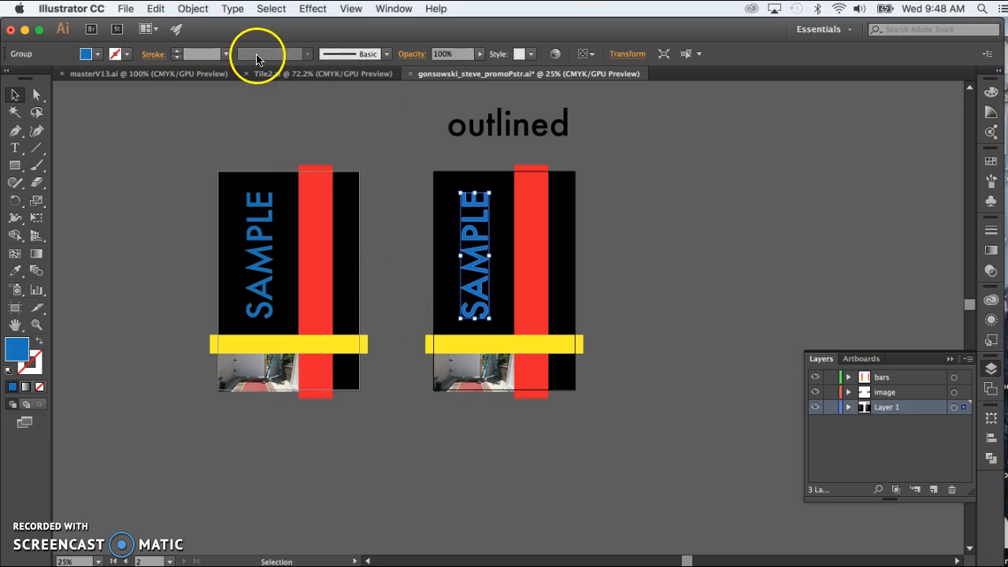
mouse_move(394, 9)
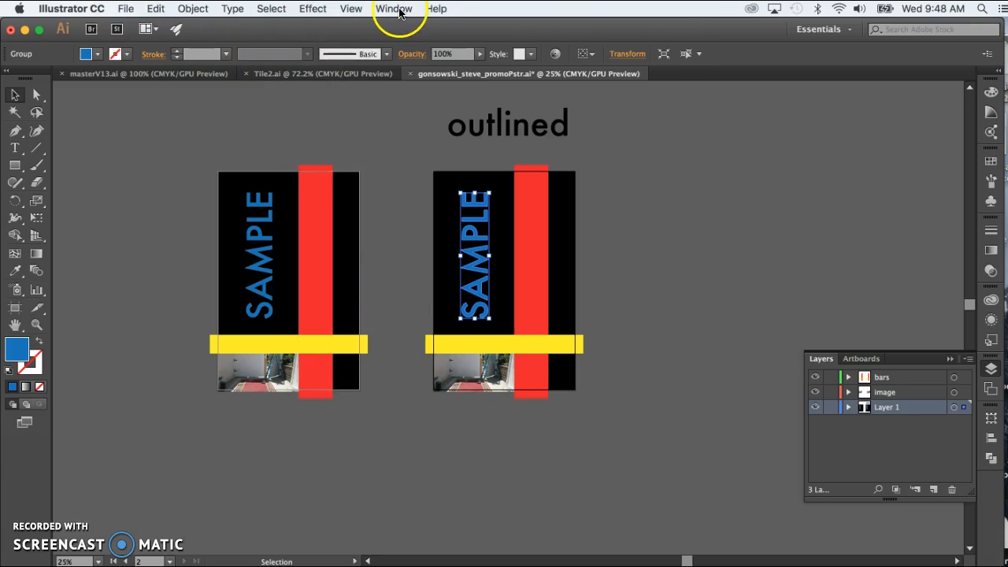
- Embed both IMG_5611.JPG placements via the Links panel's Embed Image(s), then close the panel
left_click(393, 9)
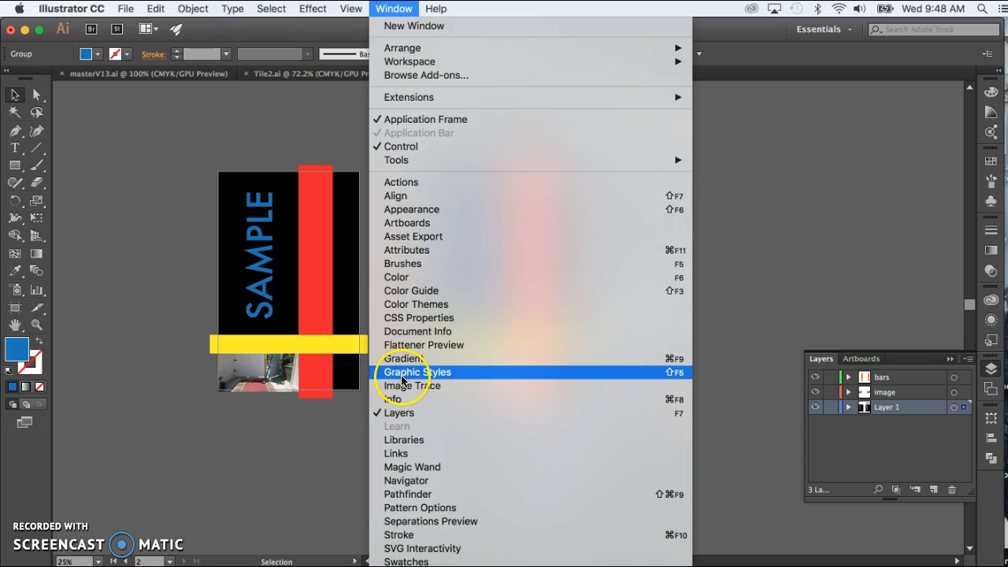
mouse_move(400, 453)
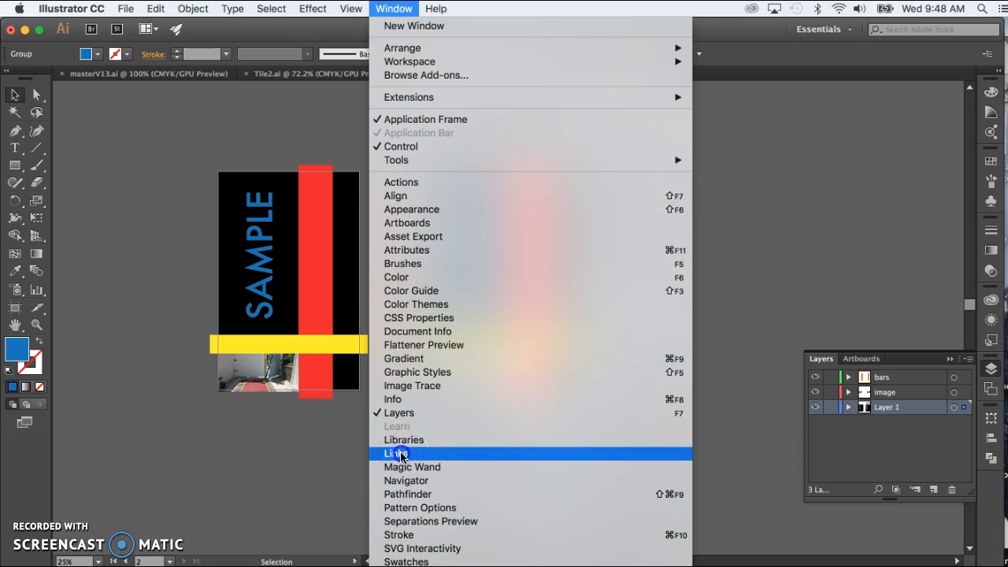
left_click(398, 453)
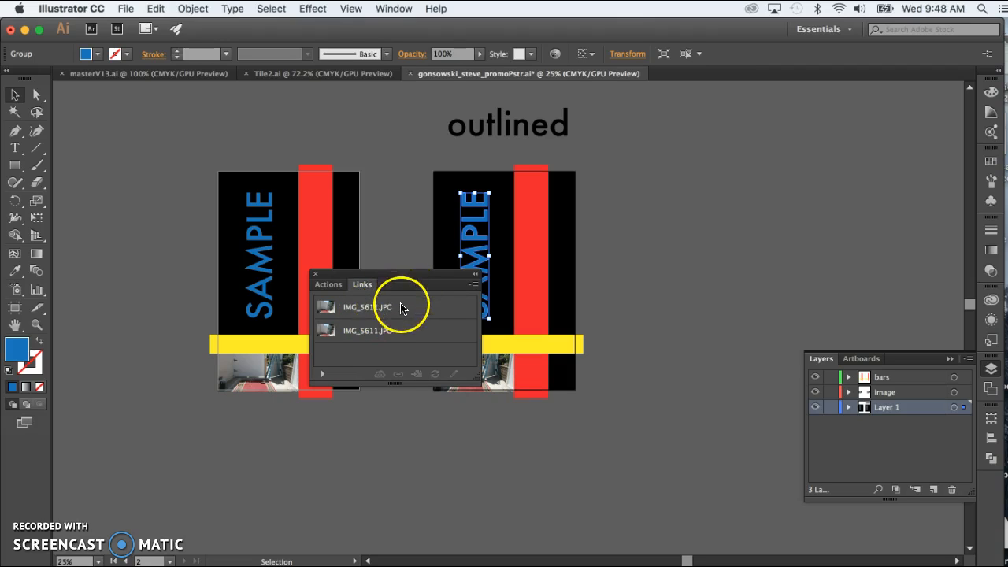
left_click(366, 306)
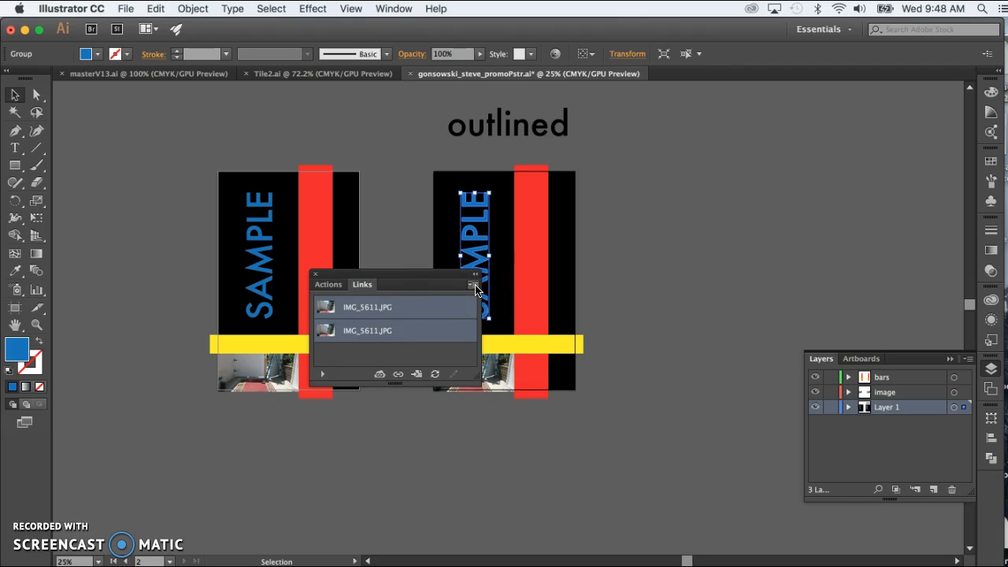
left_click(474, 285)
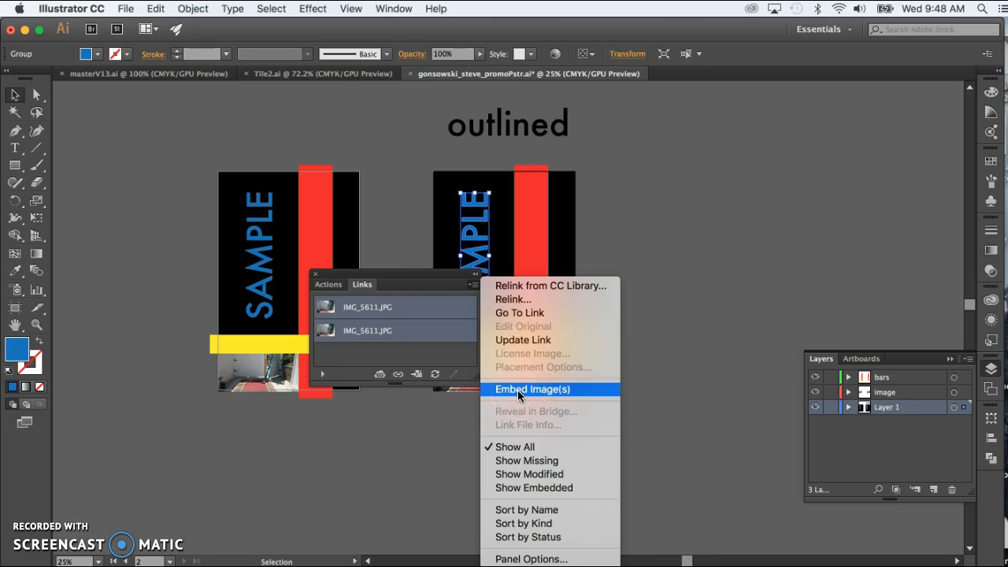
left_click(532, 388)
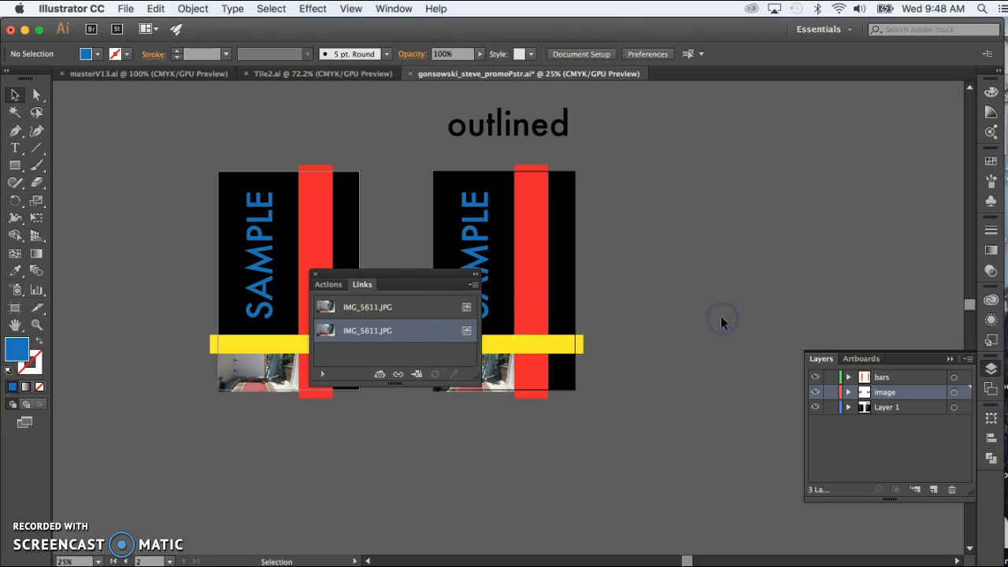
left_click(315, 274)
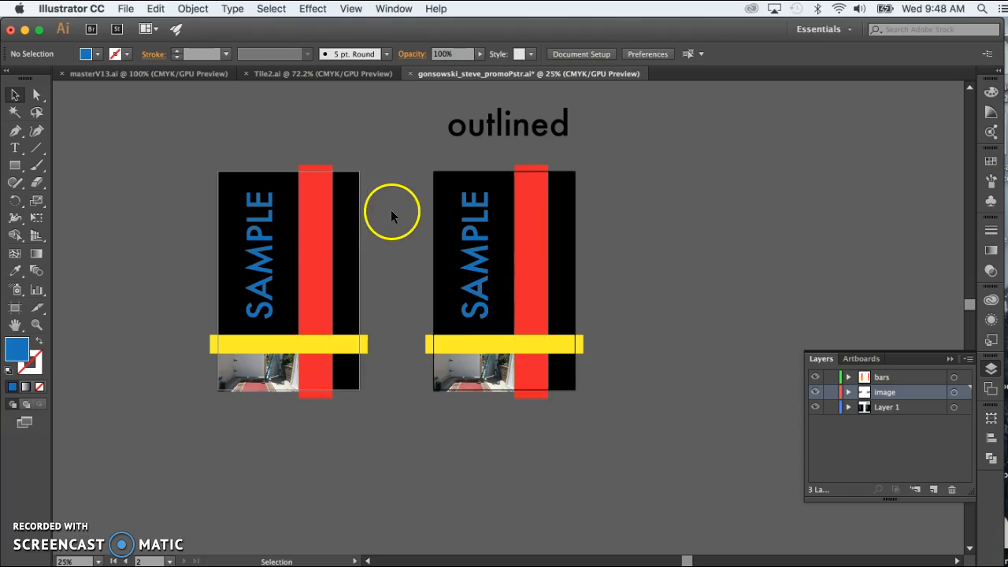
left_click(125, 9)
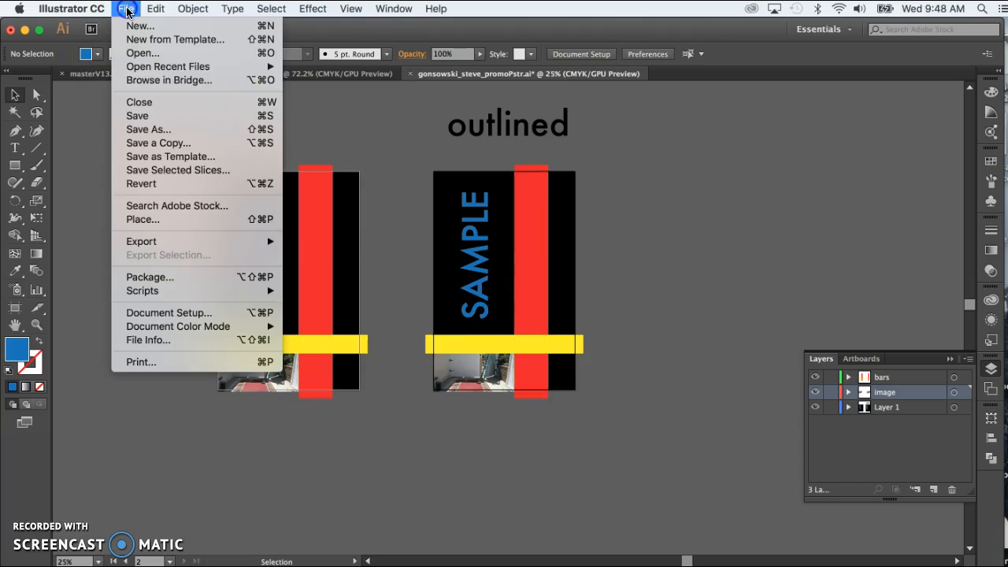
mouse_move(137, 115)
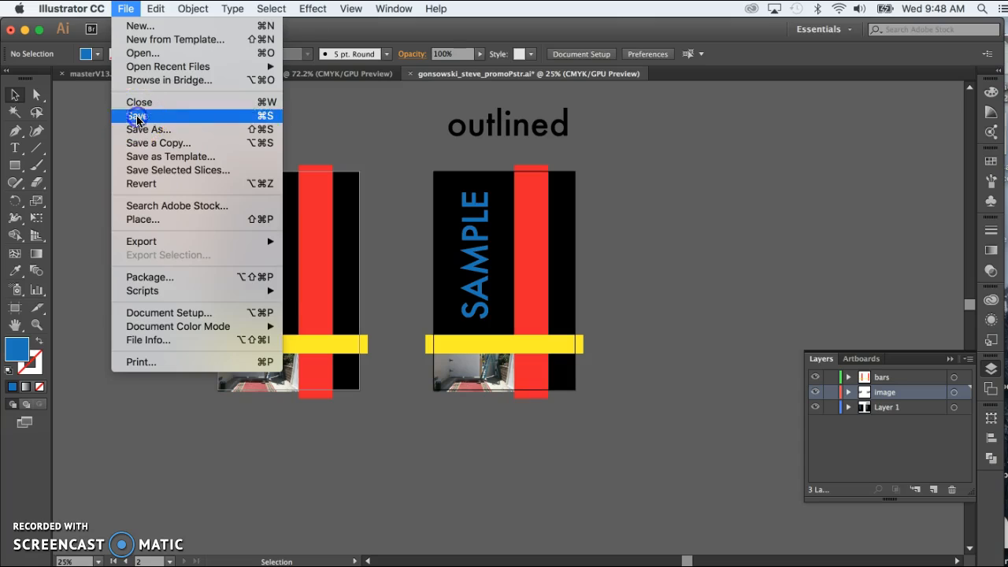
- Save the poster file with its embedded images using File > Save
left_click(136, 116)
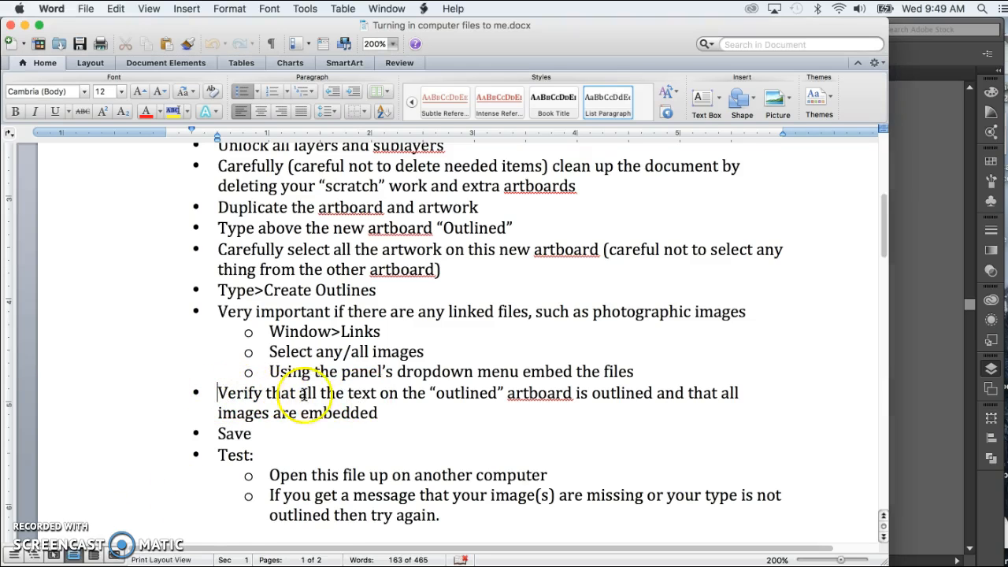
mouse_move(451, 394)
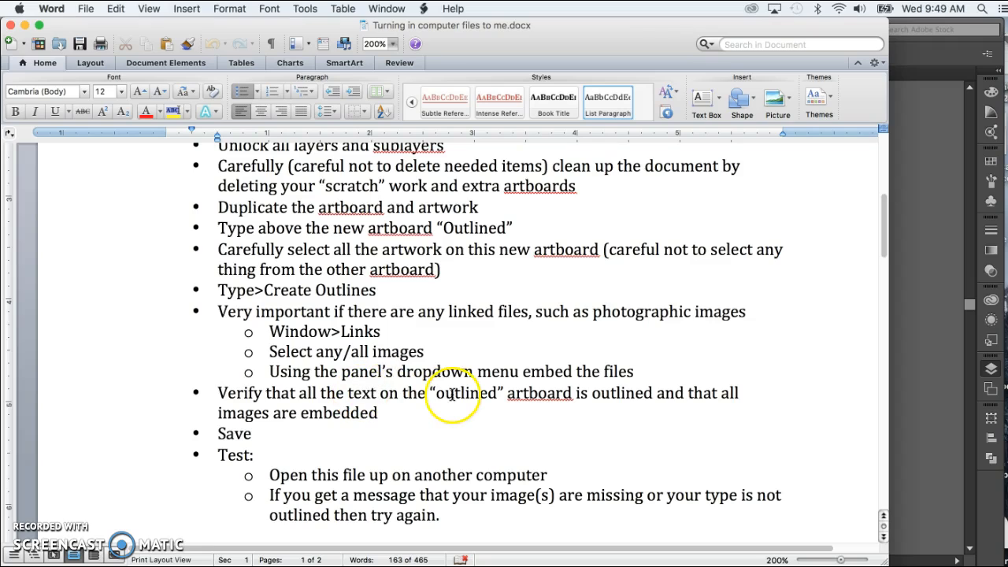
- Highlight 'outlined' in the verification step and scroll down to the Save and Test steps
double_click(463, 392)
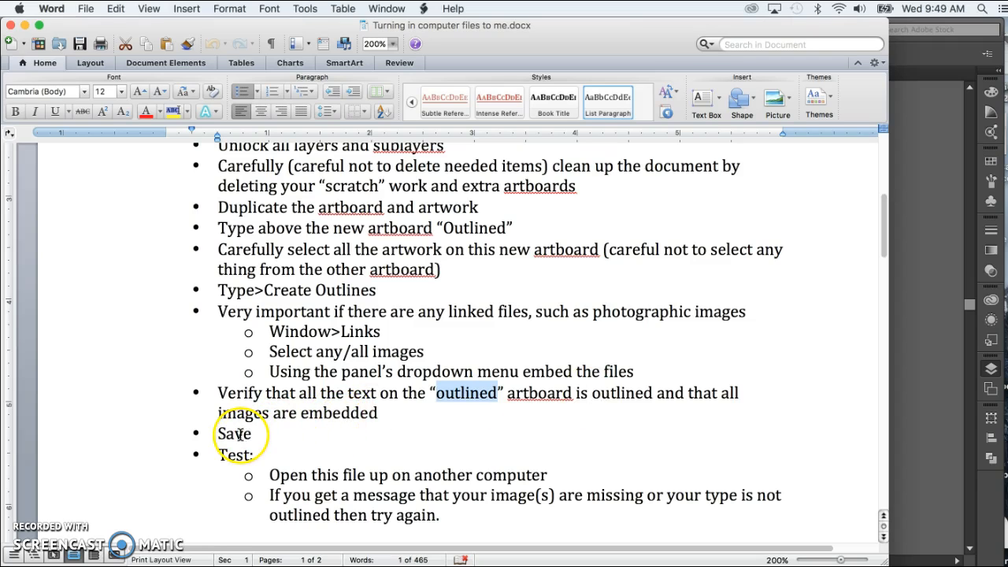
scroll("down", 3)
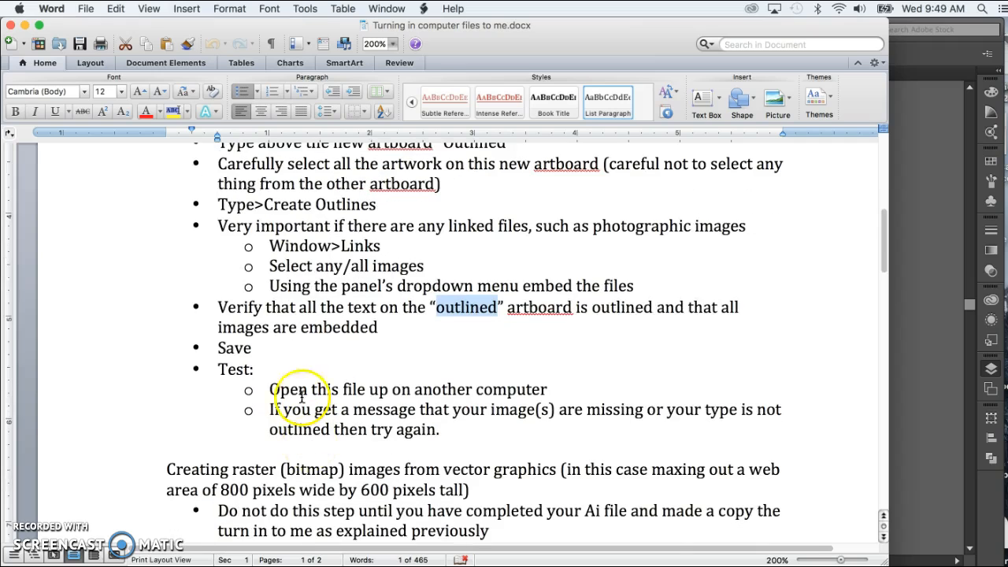
mouse_move(240, 368)
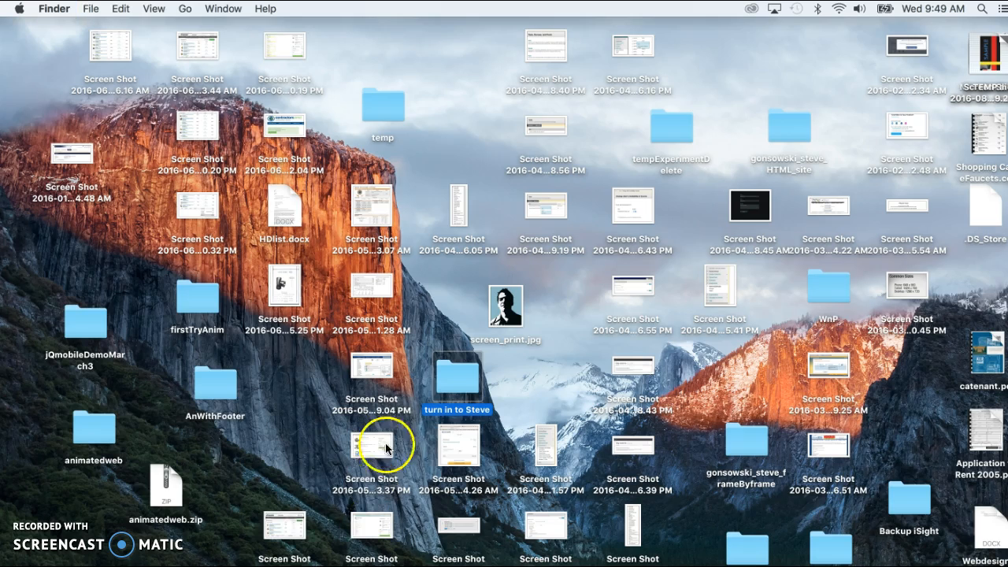
- Open the 'turn in to Steve' folder and reopen gonsowski_steve_promoPstr.ai from it
double_click(457, 386)
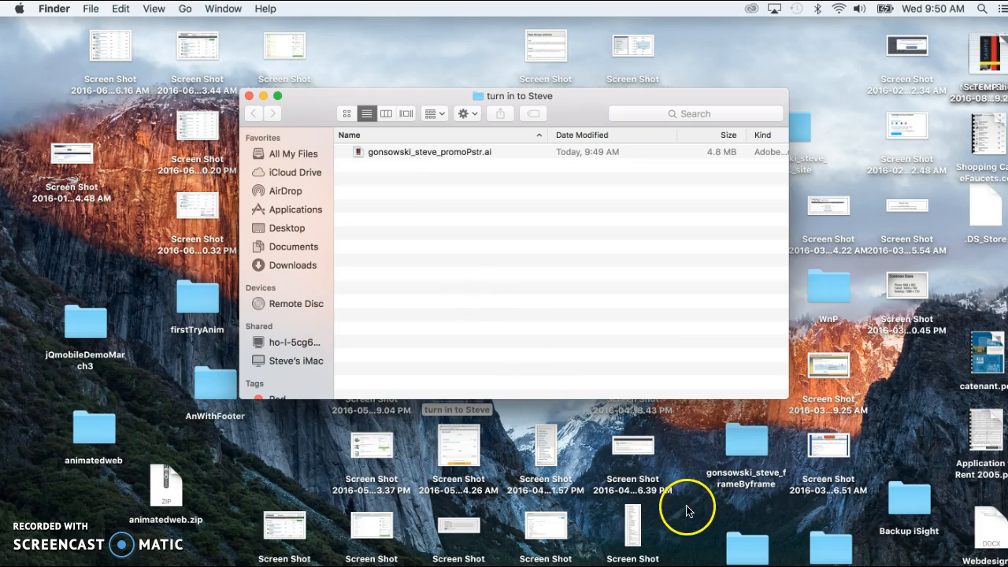
double_click(429, 151)
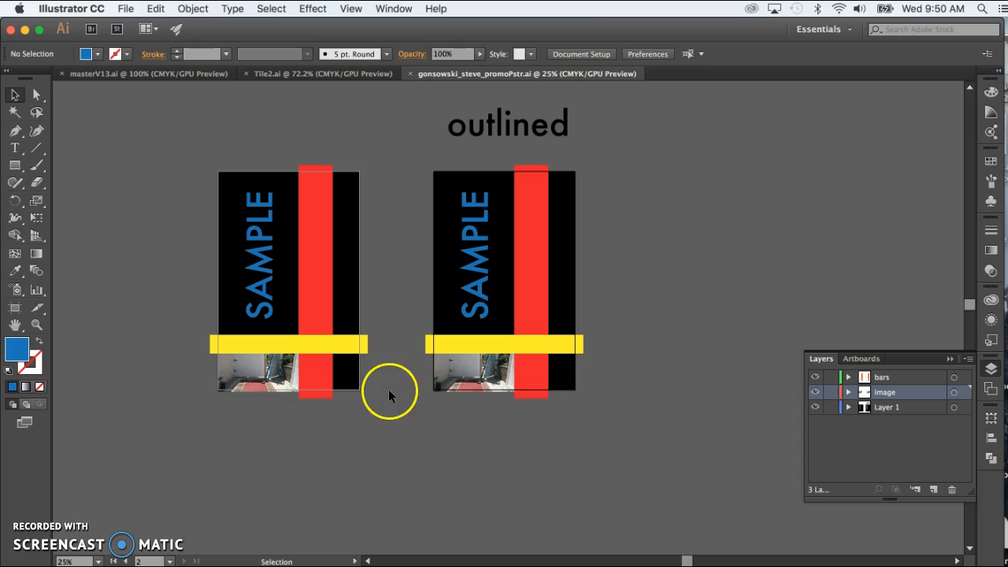
left_click(532, 385)
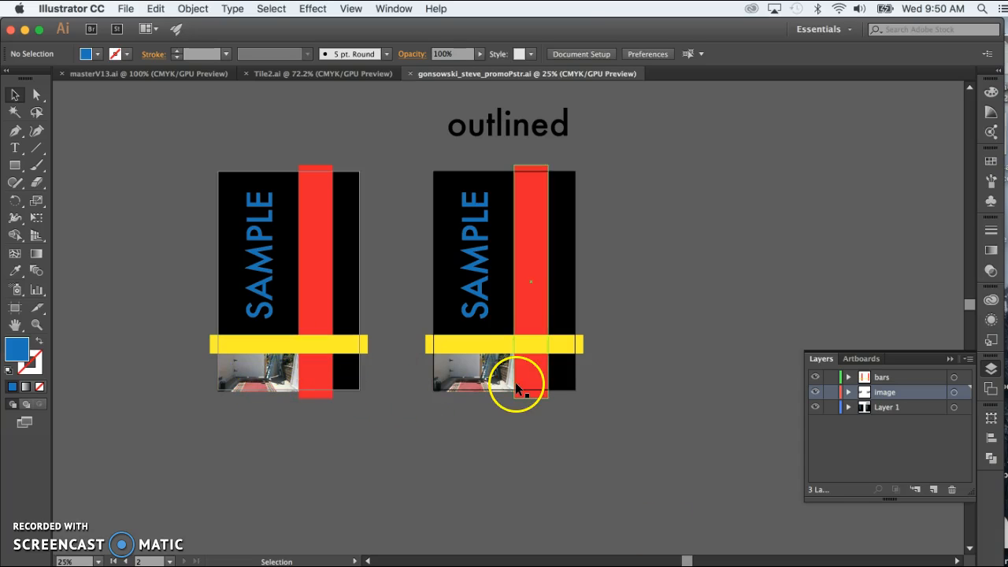
left_click(476, 260)
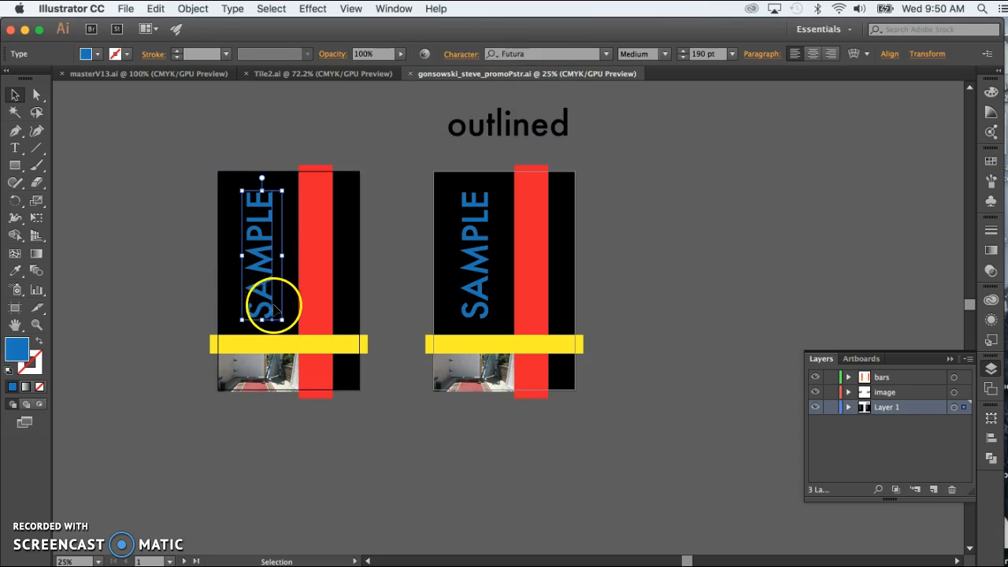
mouse_move(244, 295)
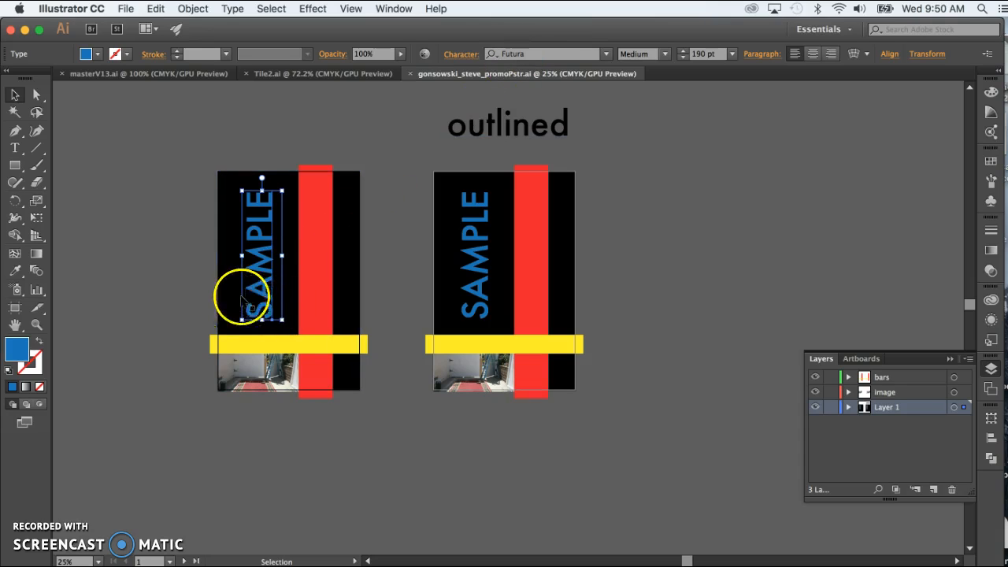
mouse_move(274, 229)
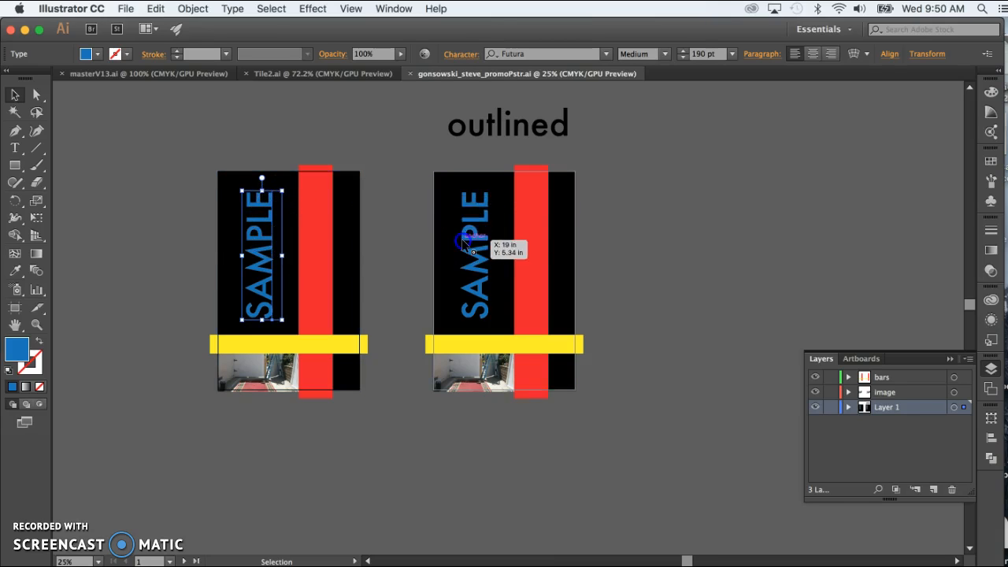
left_click(472, 252)
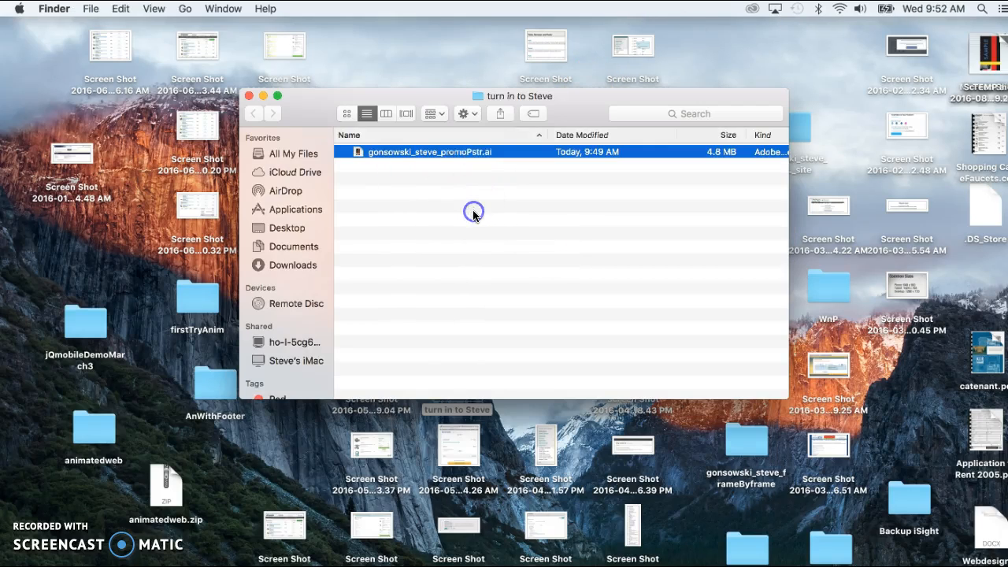
mouse_move(457, 210)
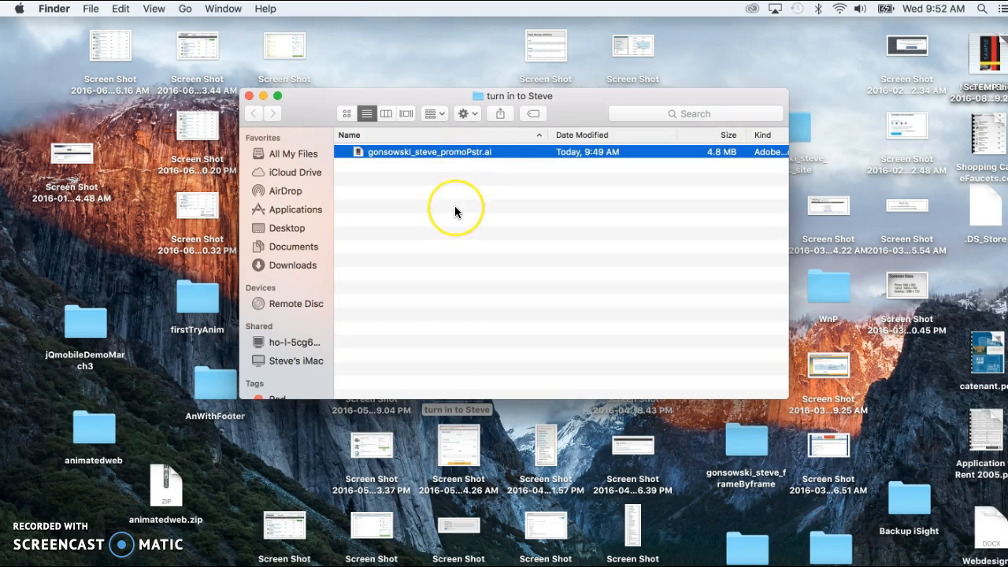
mouse_move(9, 536)
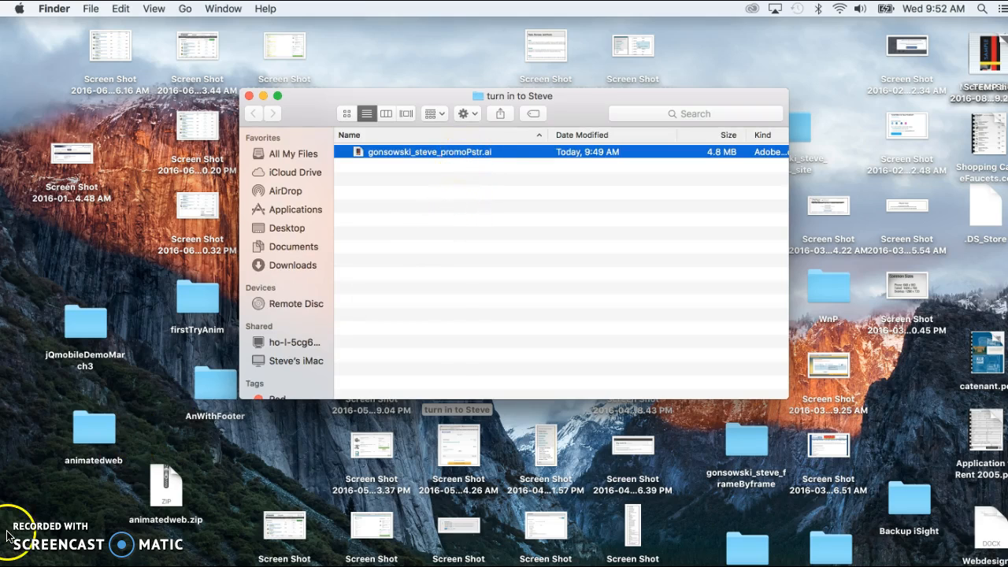